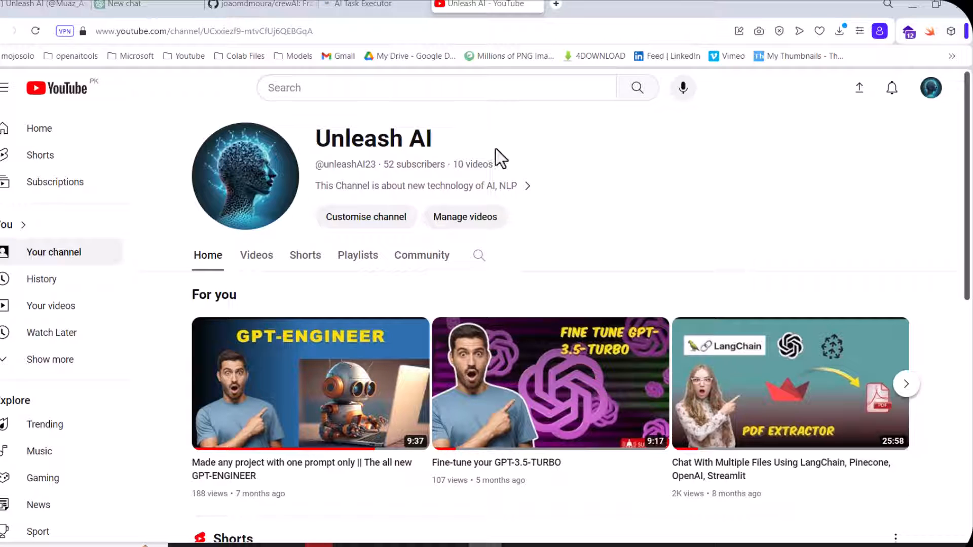
{"action": "mouse_move", "coordinate": [673, 131]}
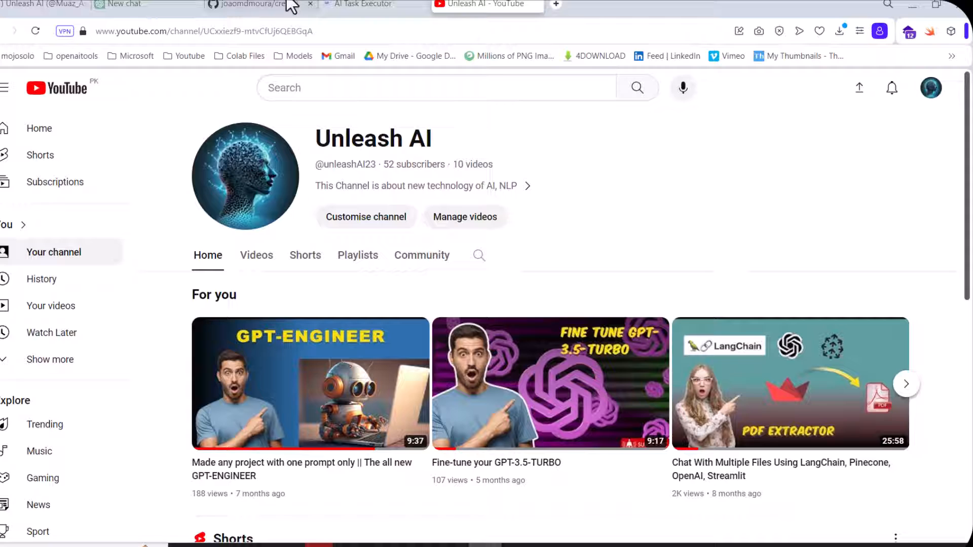
Step: Bring up the crewAI GitHub repository page with its getting-started README
{"action": "left_click", "coordinate": [255, 4]}
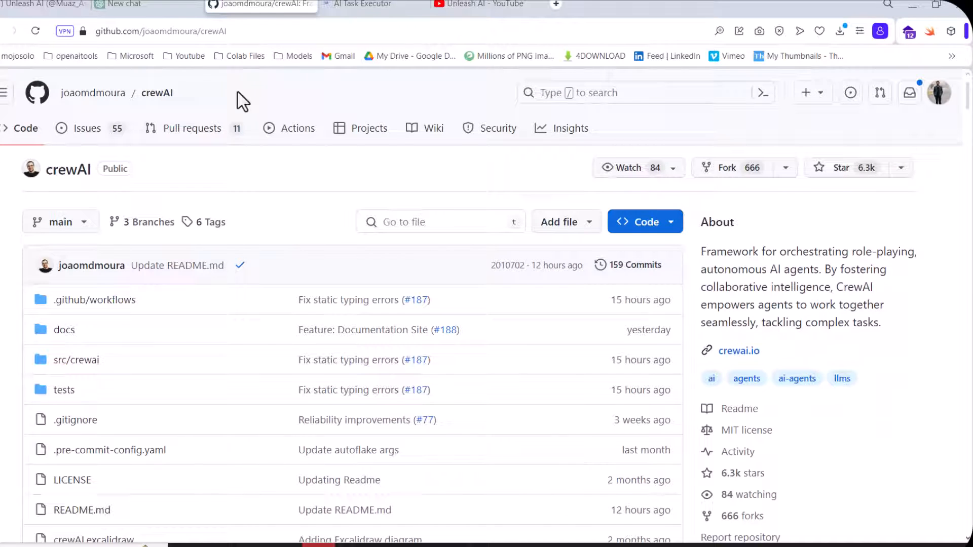
{"action": "mouse_move", "coordinate": [201, 86]}
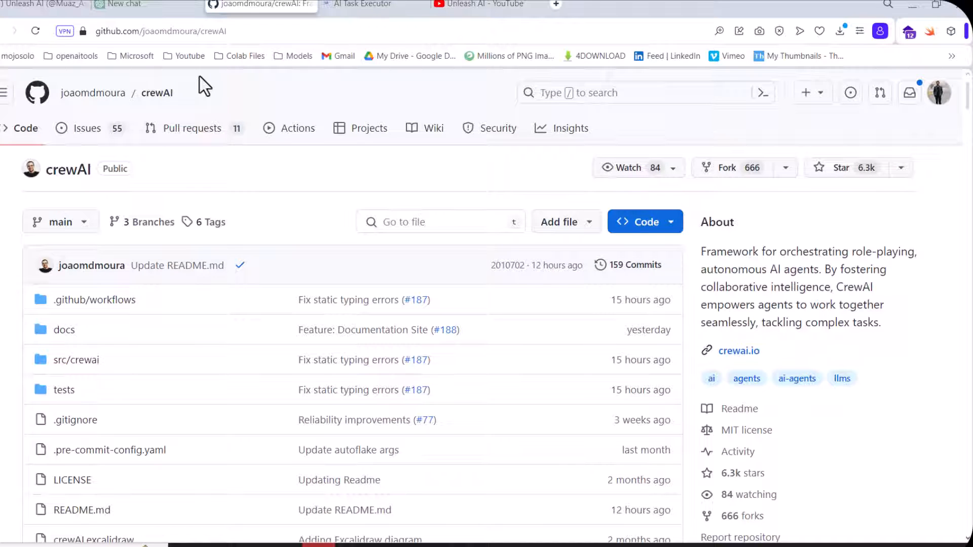
{"action": "mouse_move", "coordinate": [250, 92]}
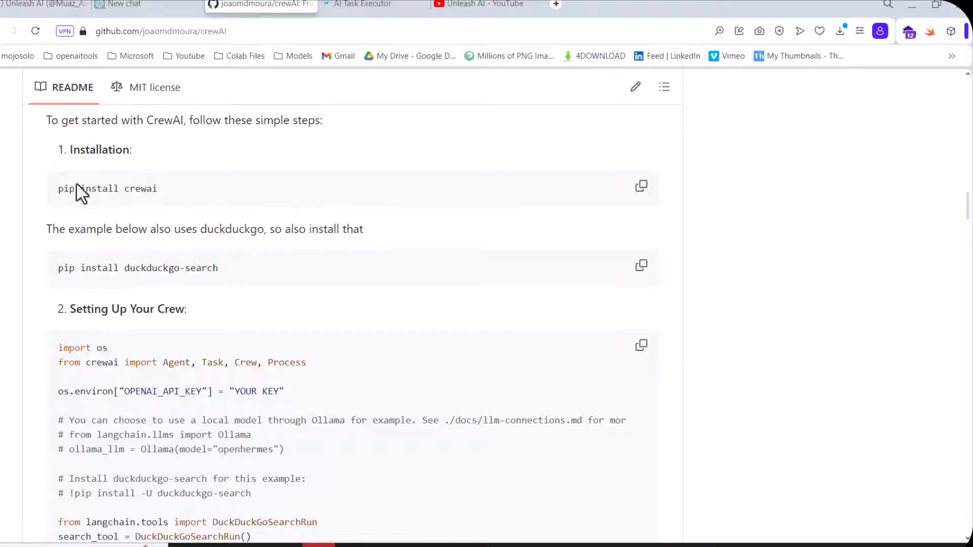
{"action": "mouse_move", "coordinate": [263, 280]}
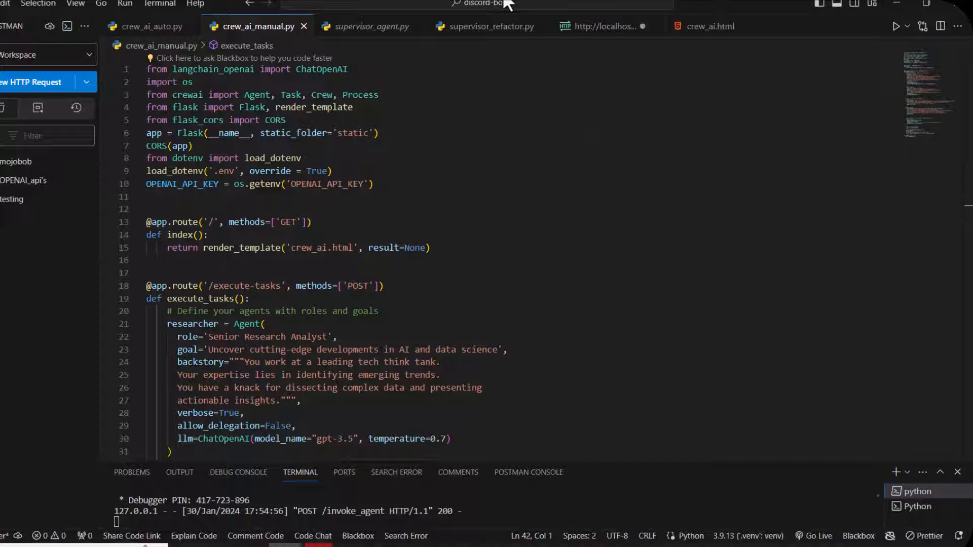
{"action": "mouse_move", "coordinate": [450, 156]}
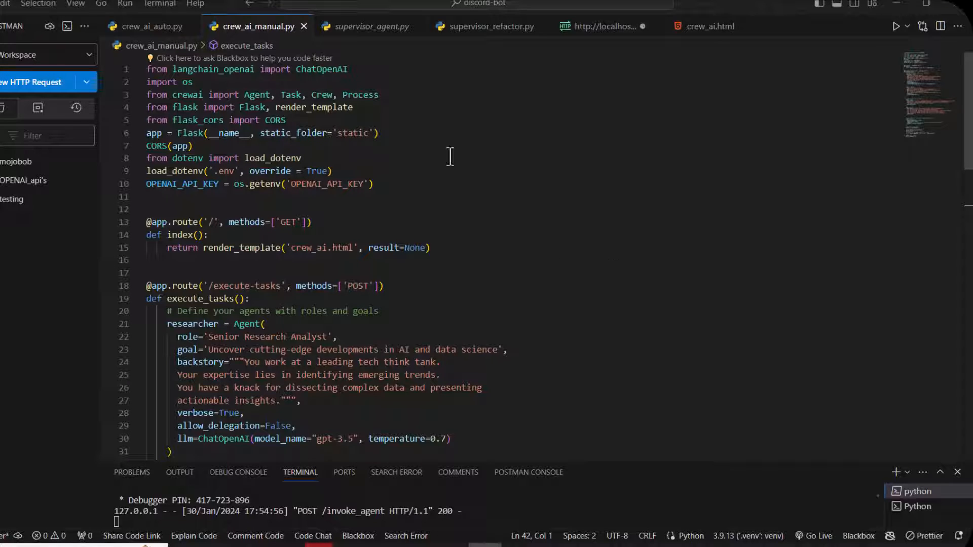
{"action": "mouse_move", "coordinate": [162, 27]}
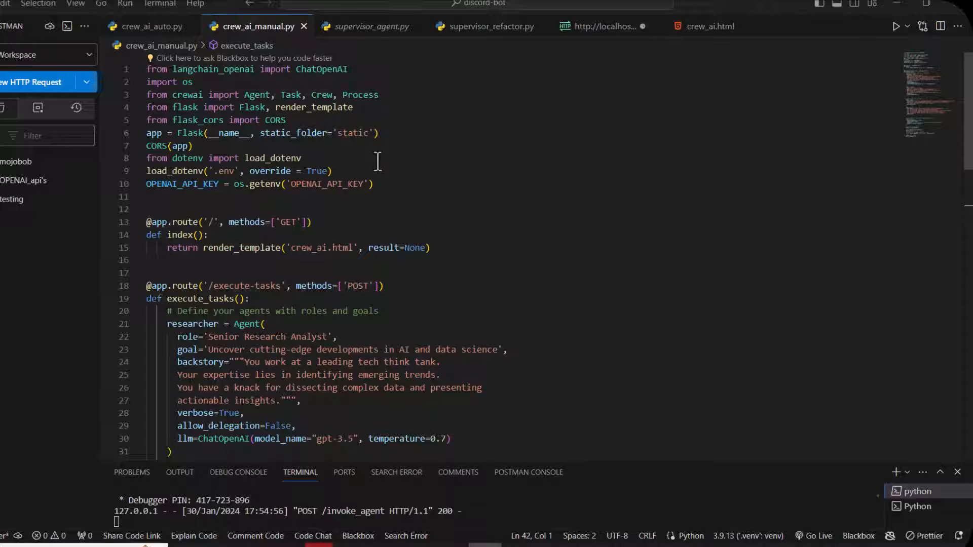
{"action": "mouse_move", "coordinate": [393, 167]}
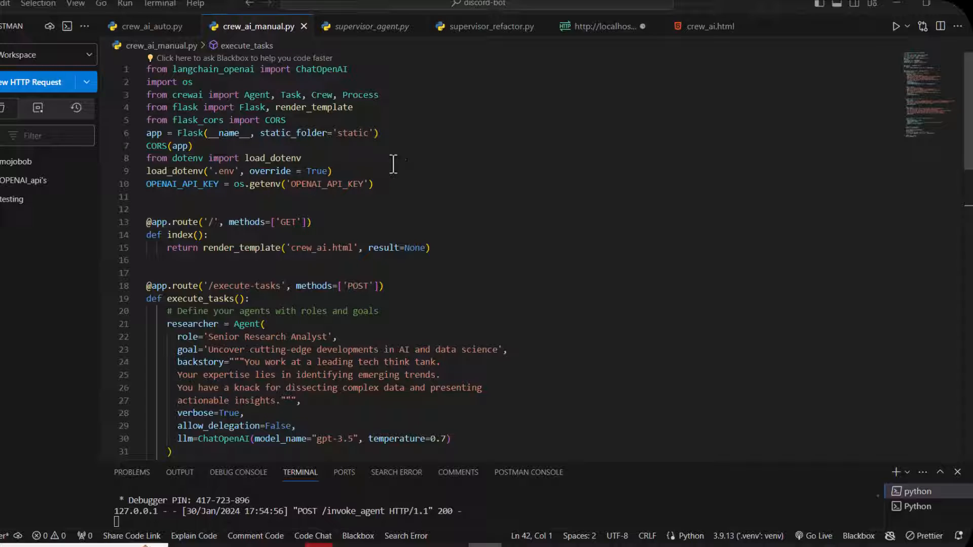
Step: Scroll through crew_ai_manual.py, highlighting the writer agent definition, then the tasks and crew
{"action": "scroll", "scroll_direction": "down", "scroll_amount": 3}
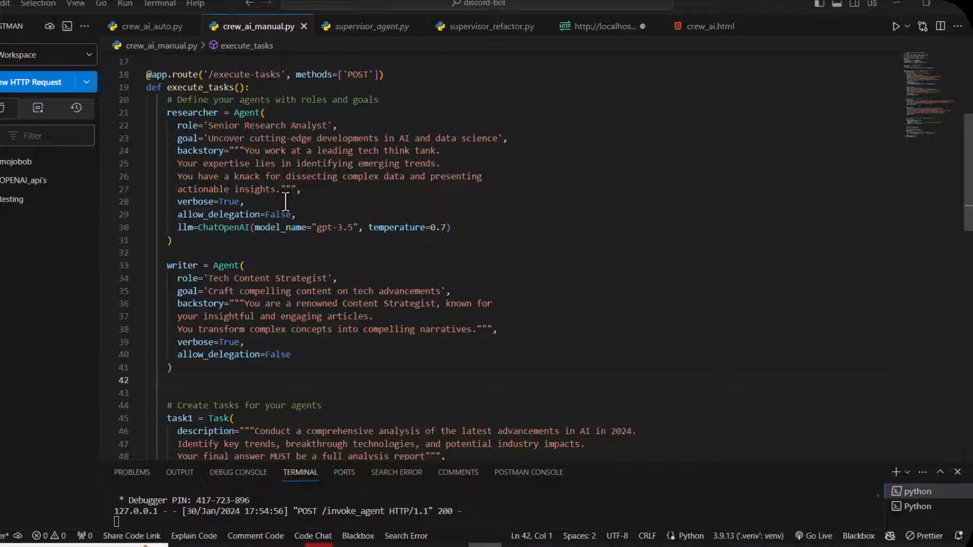
{"action": "mouse_move", "coordinate": [573, 154]}
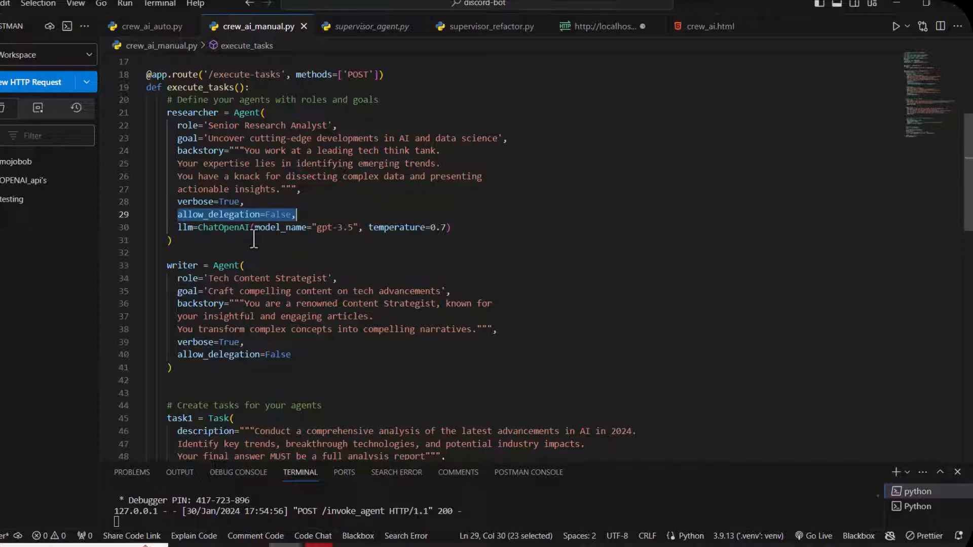
{"action": "mouse_move", "coordinate": [336, 227]}
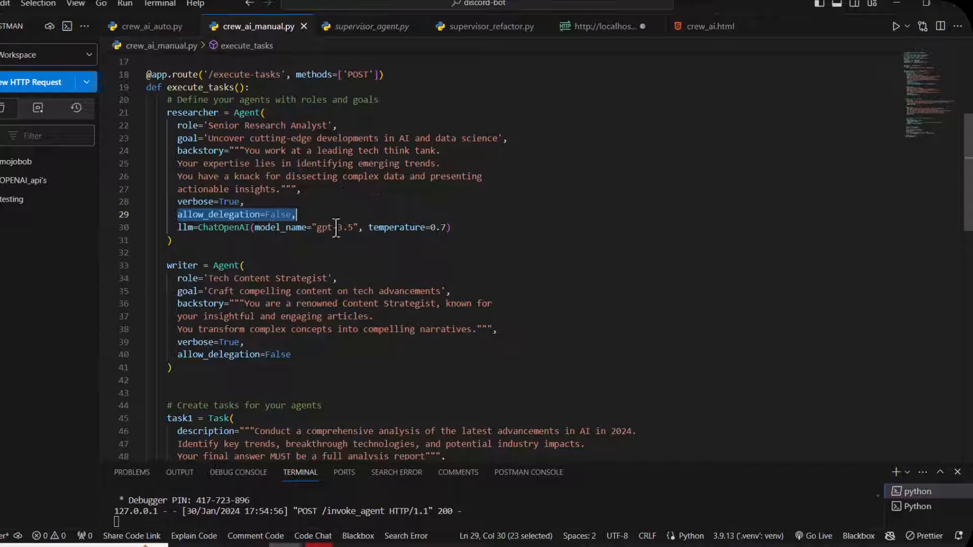
{"action": "double_click", "coordinate": [334, 227]}
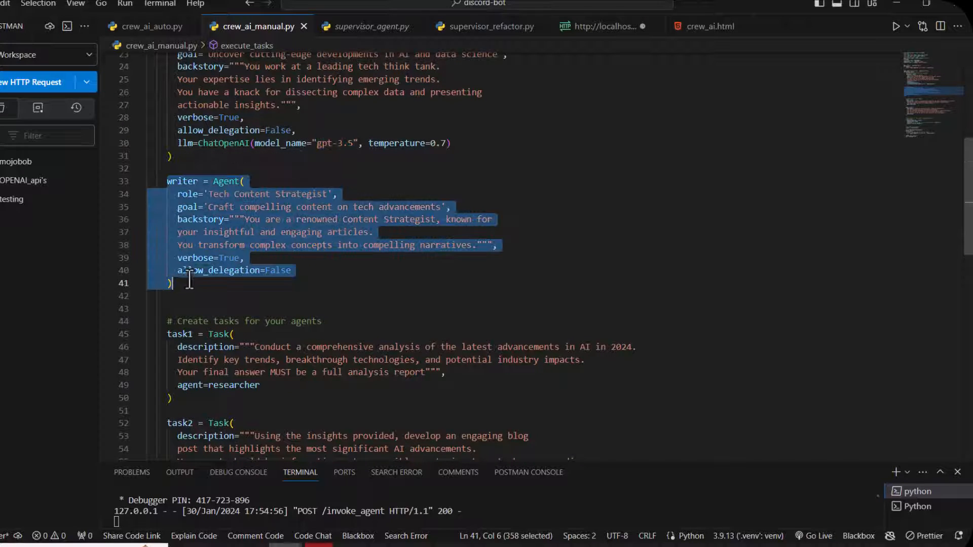
{"action": "scroll", "scroll_direction": "down", "scroll_amount": 3}
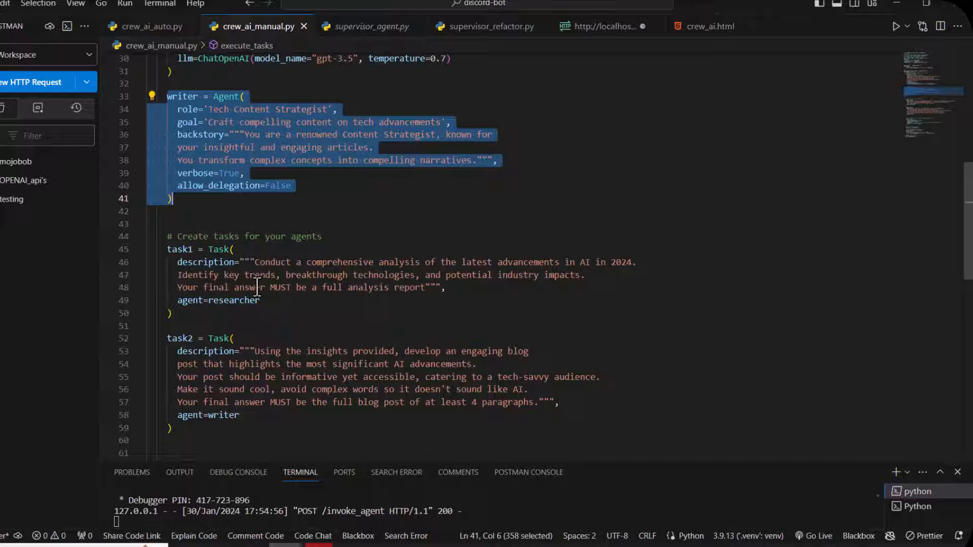
{"action": "mouse_move", "coordinate": [207, 275]}
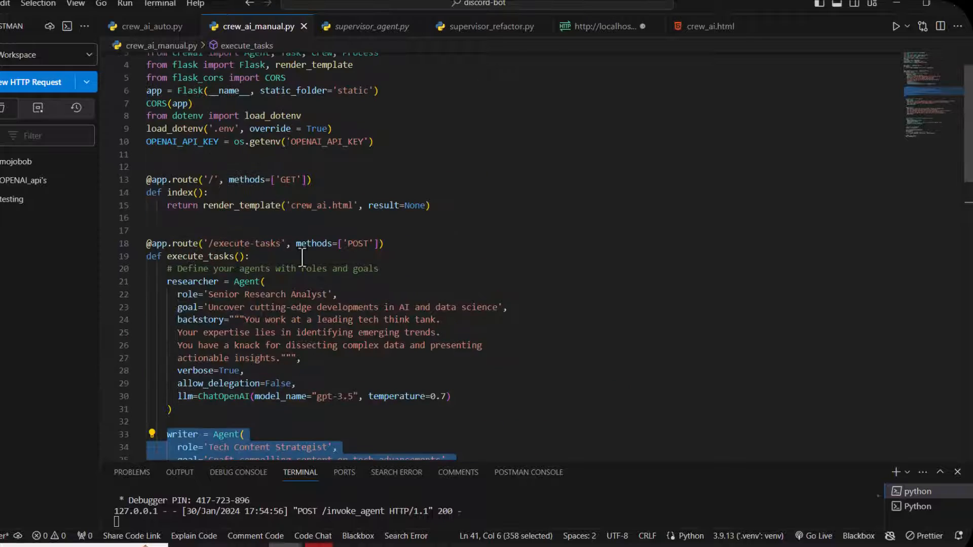
{"action": "scroll", "scroll_direction": "down", "scroll_amount": 3}
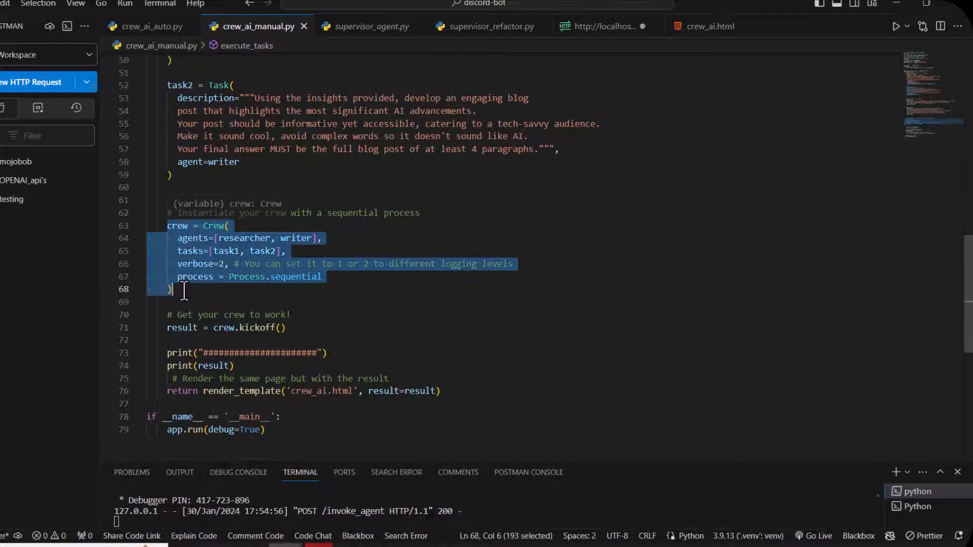
Step: Highlight the crew's tasks=[task1, task2] list in the Crew definition
{"action": "left_click", "coordinate": [254, 251]}
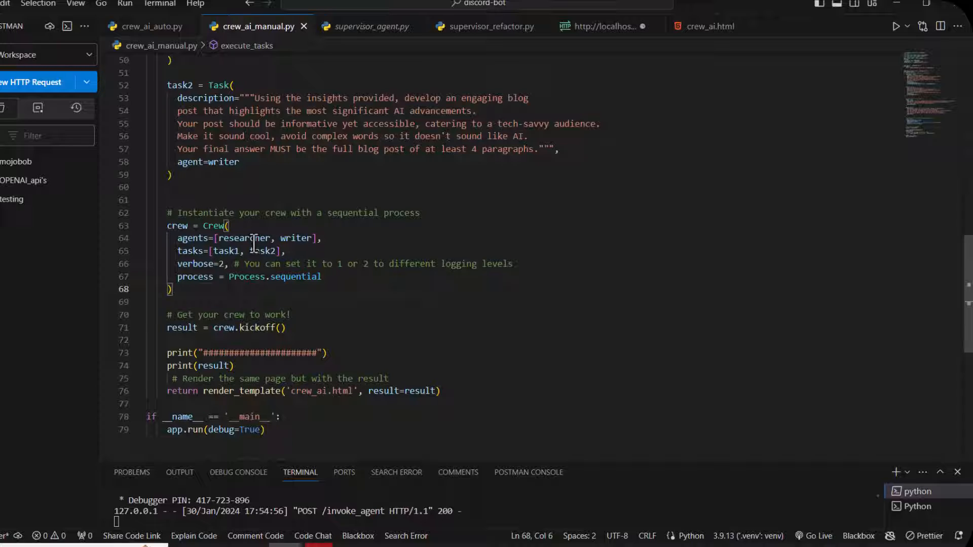
{"action": "double_click", "coordinate": [192, 238]}
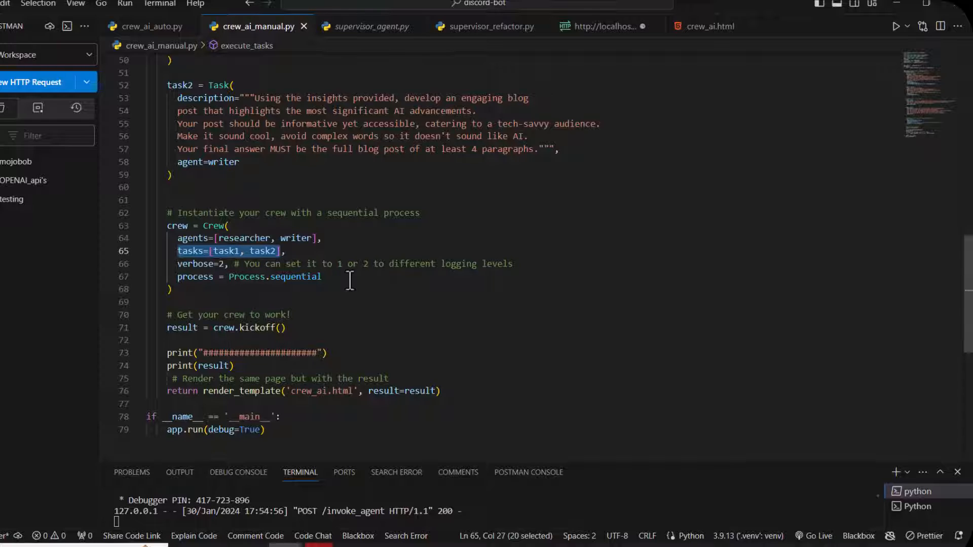
{"action": "mouse_move", "coordinate": [378, 283]}
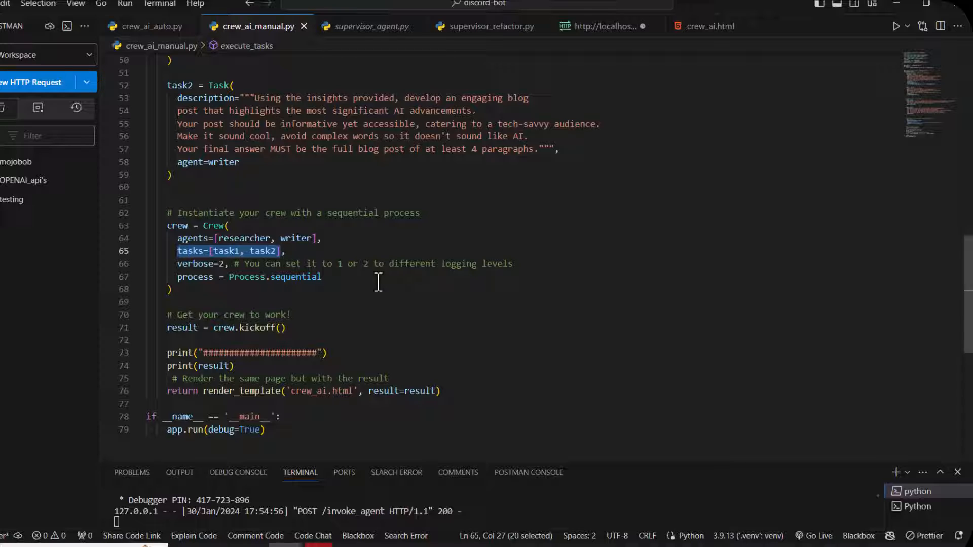
{"action": "mouse_move", "coordinate": [304, 276]}
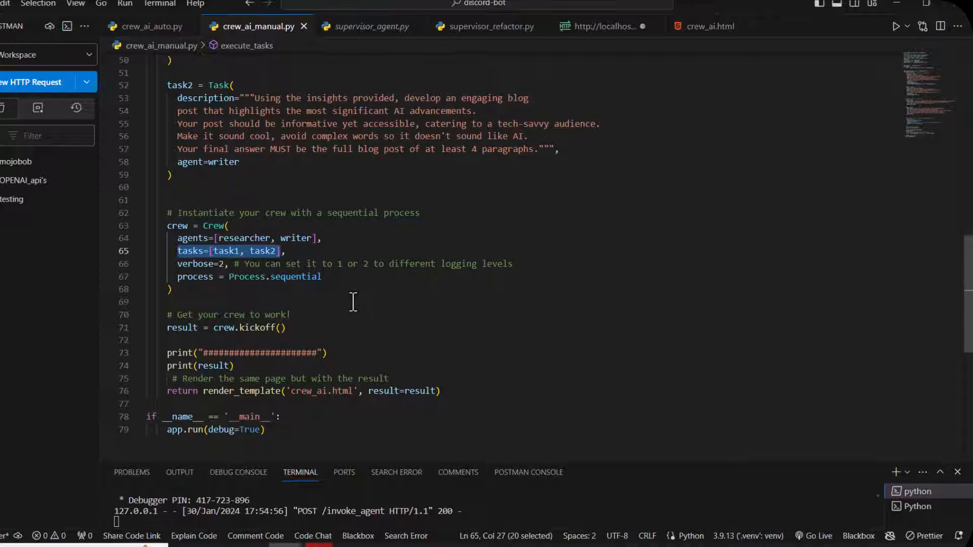
{"action": "mouse_move", "coordinate": [384, 252]}
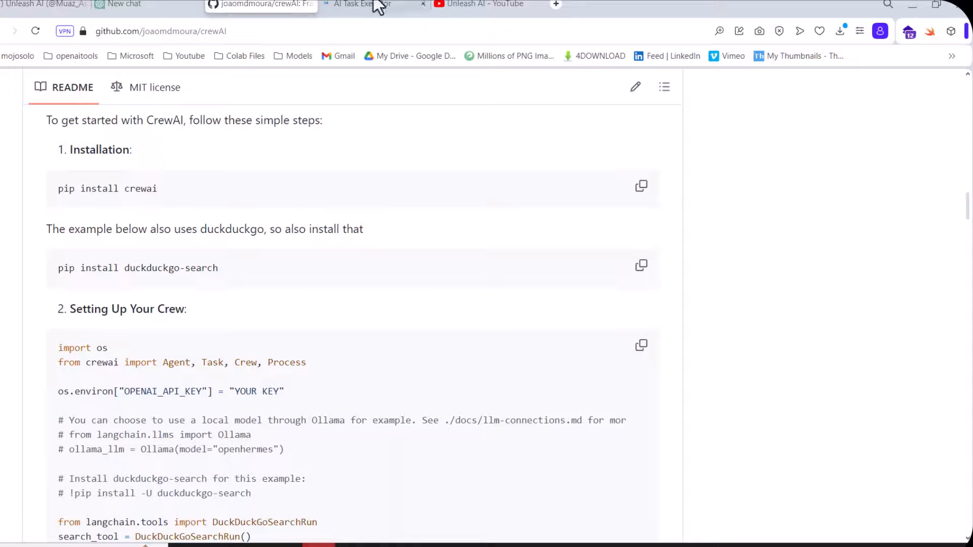
Step: Show the Crew AI task executor form at localhost:5000 and choose an OpenAI chat model
{"action": "left_click", "coordinate": [369, 4]}
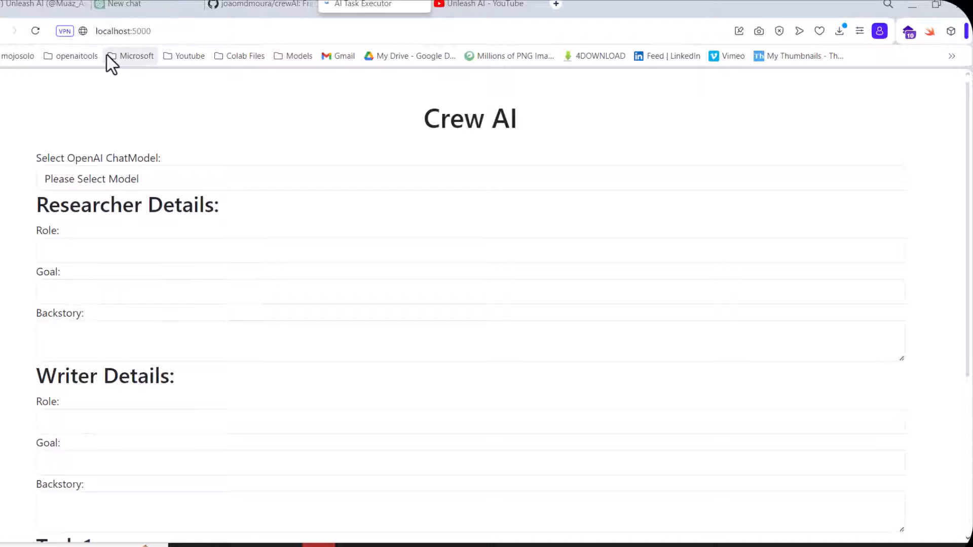
{"action": "mouse_move", "coordinate": [418, 154]}
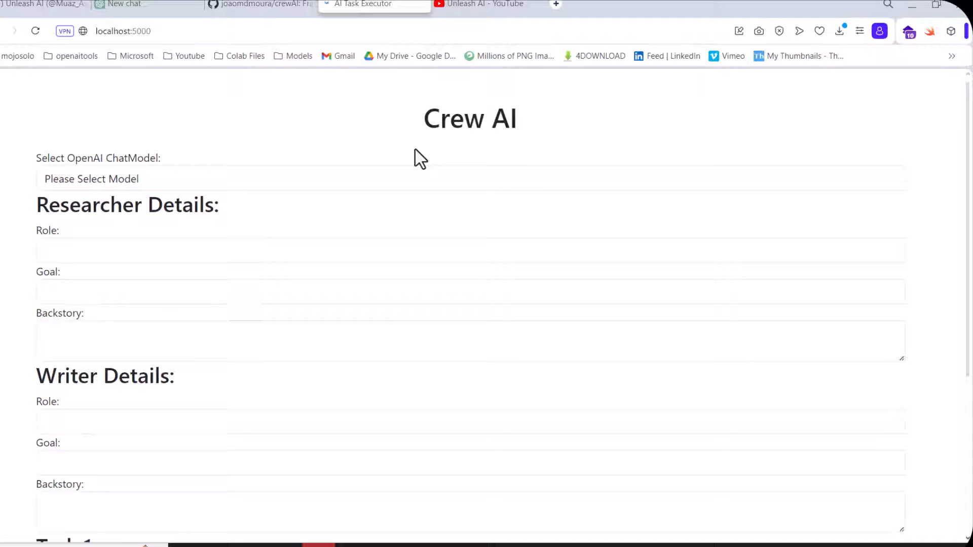
{"action": "left_click", "coordinate": [91, 178]}
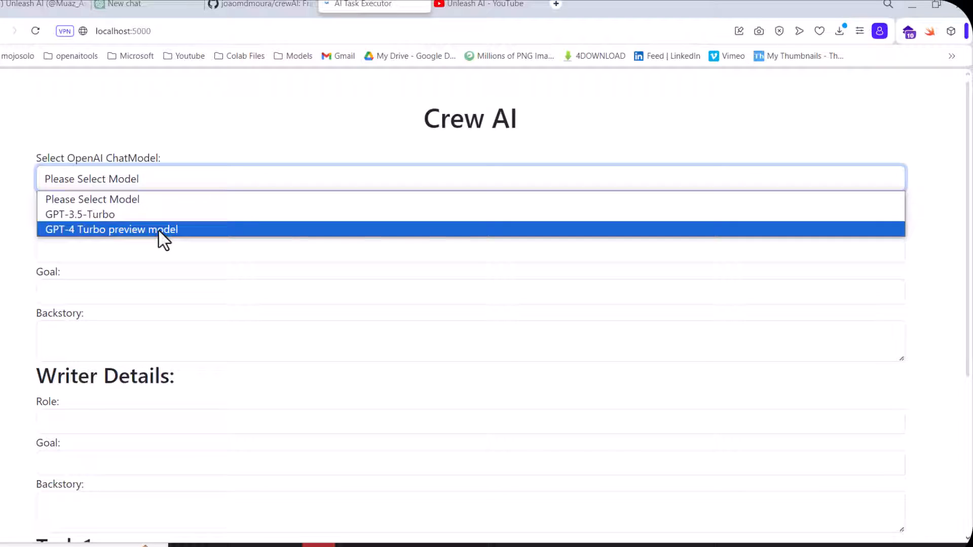
{"action": "left_click", "coordinate": [108, 229]}
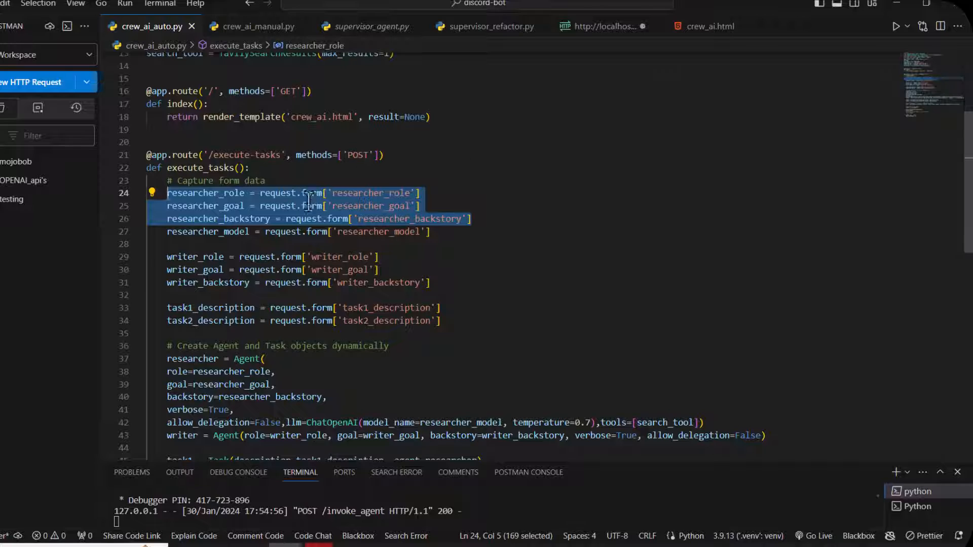
{"action": "double_click", "coordinate": [312, 192]}
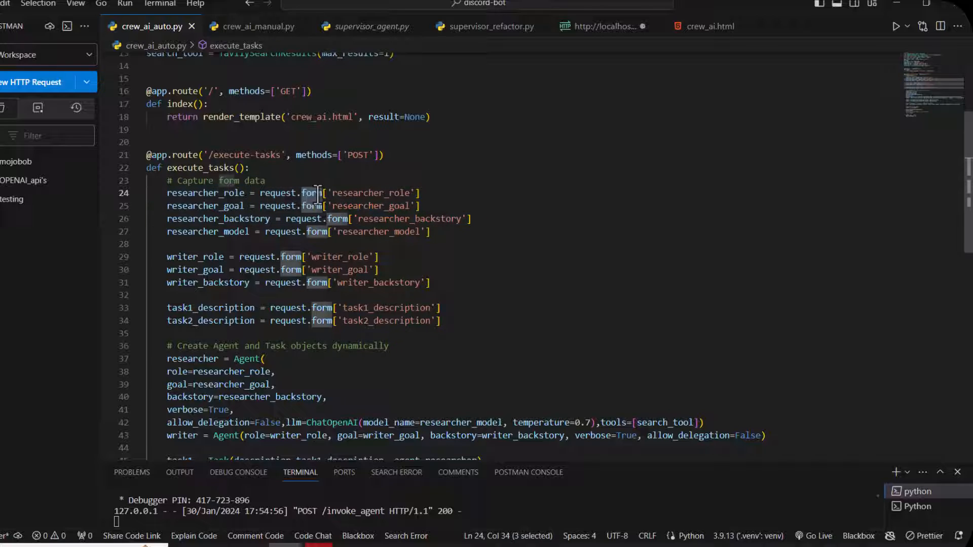
{"action": "mouse_move", "coordinate": [313, 192]}
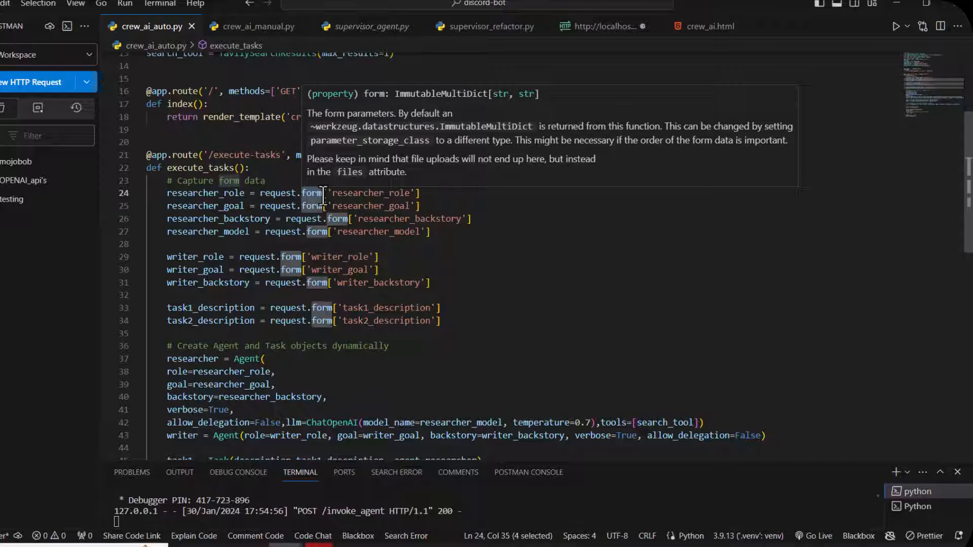
{"action": "mouse_move", "coordinate": [296, 200]}
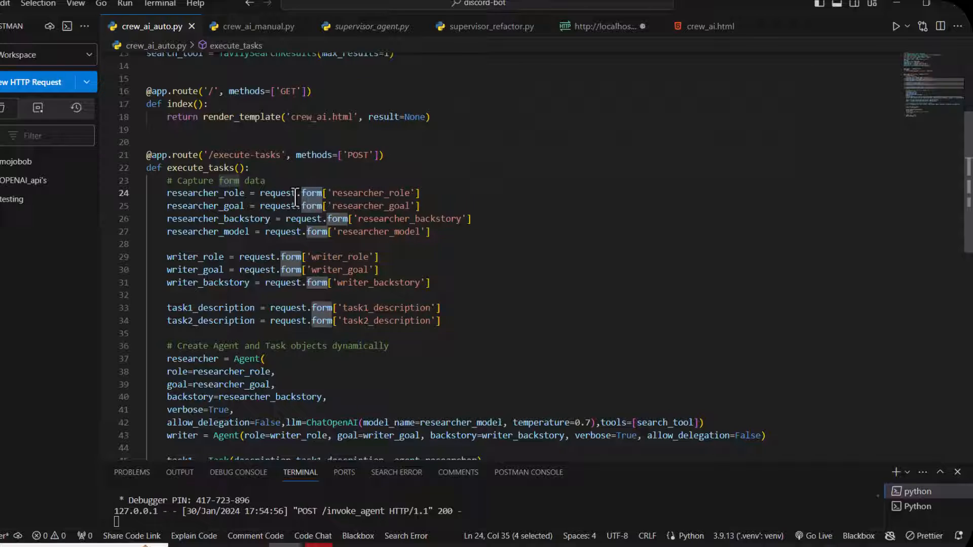
{"action": "mouse_move", "coordinate": [312, 193]}
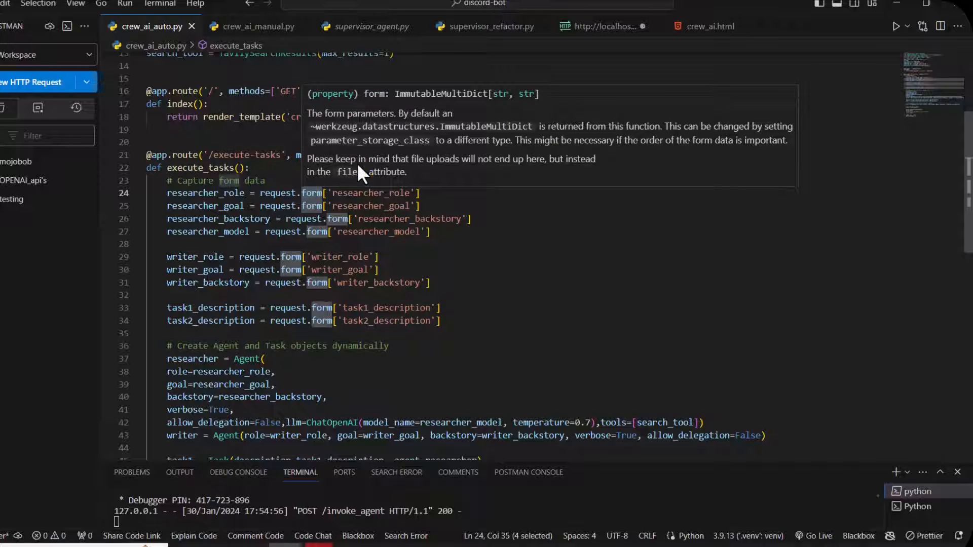
{"action": "mouse_move", "coordinate": [310, 192]}
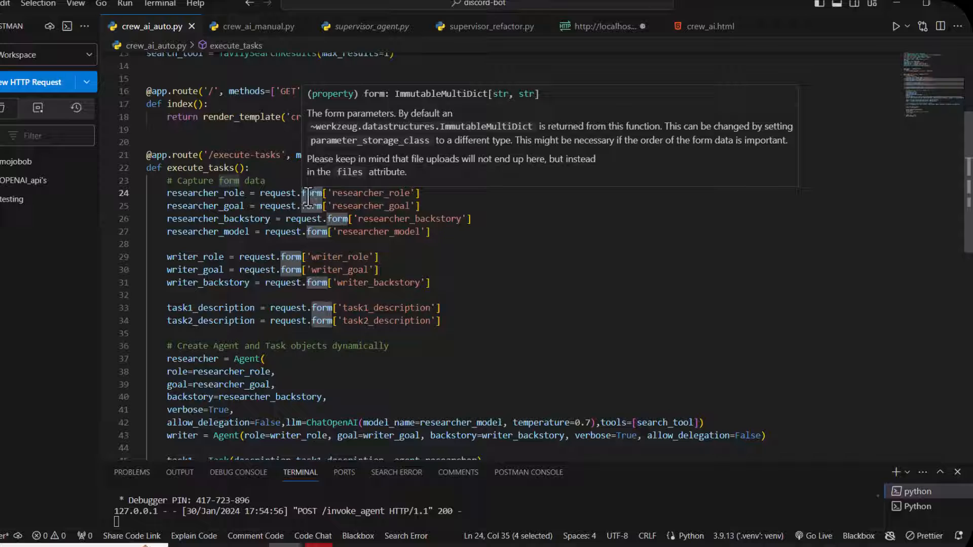
{"action": "left_click", "coordinate": [432, 282]}
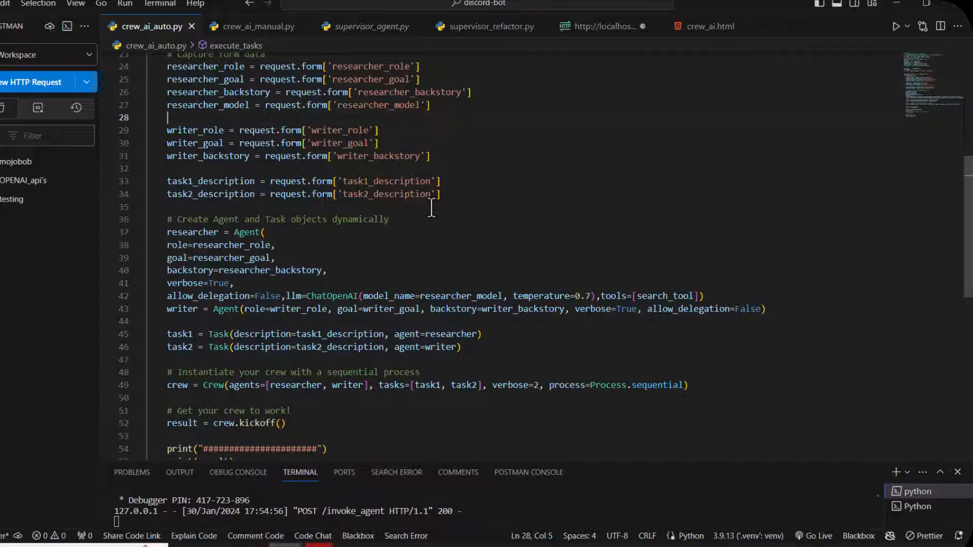
{"action": "mouse_move", "coordinate": [450, 308]}
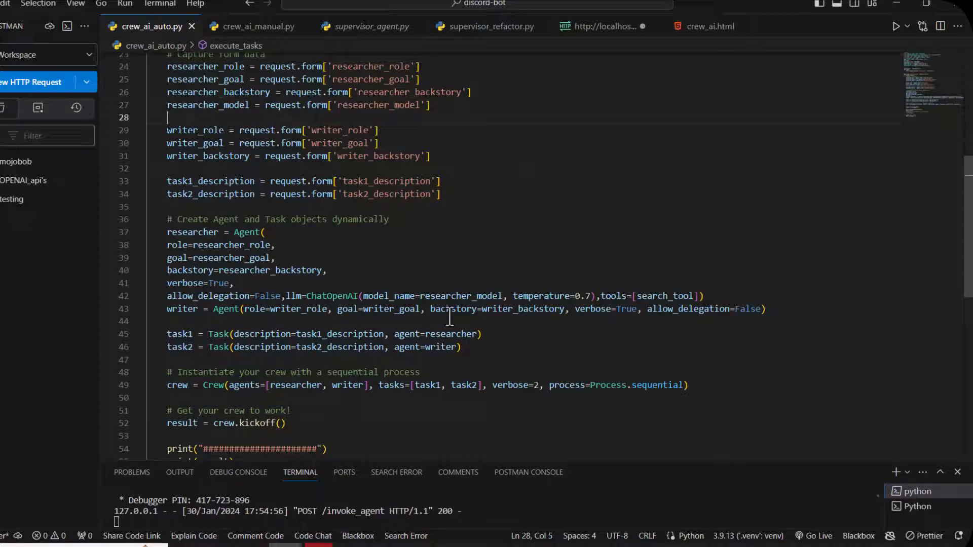
{"action": "scroll", "scroll_direction": "down", "scroll_amount": 3}
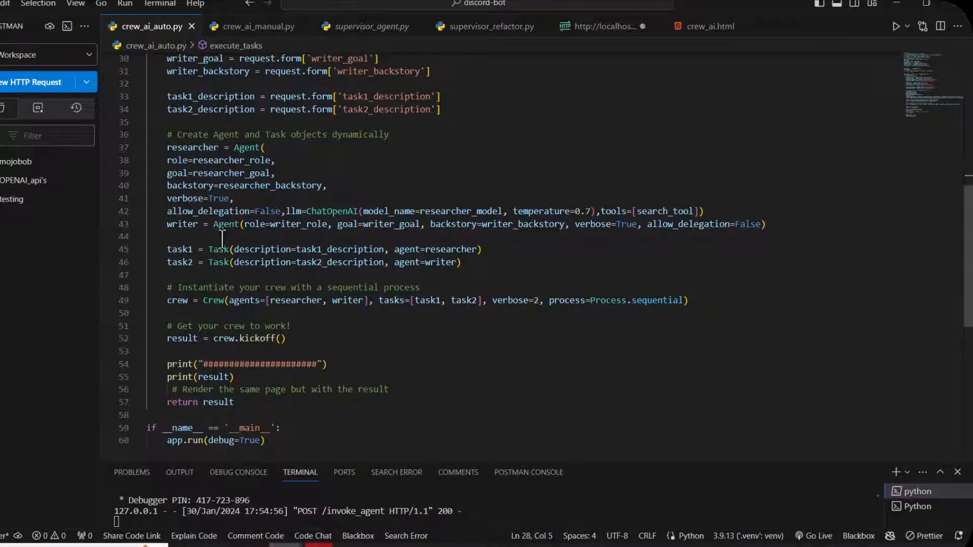
{"action": "scroll", "scroll_direction": "down", "scroll_amount": 3}
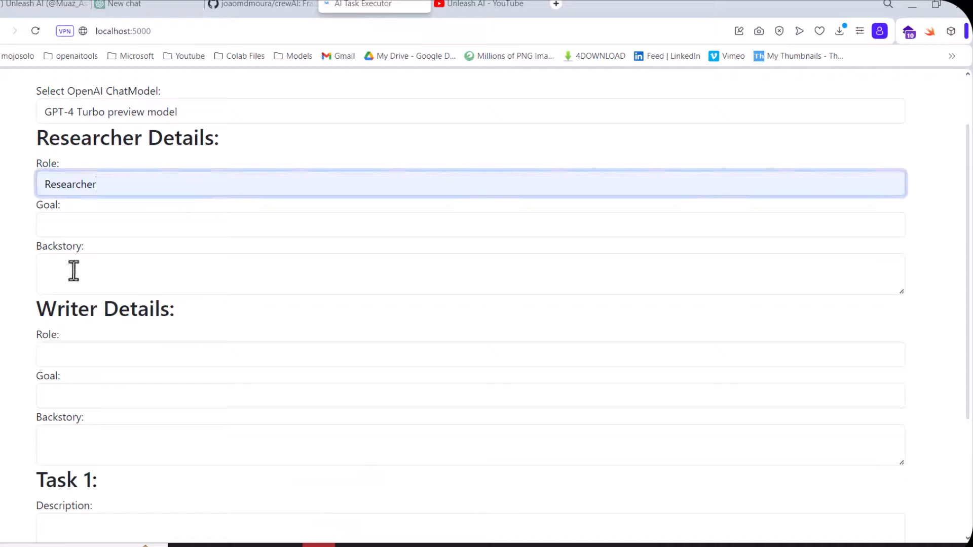
Step: Enter researcher goal 'Research New Ai Insights' and a backstory about researching AI trends and insights
{"action": "type", "text": "Research New Ai Insights"}
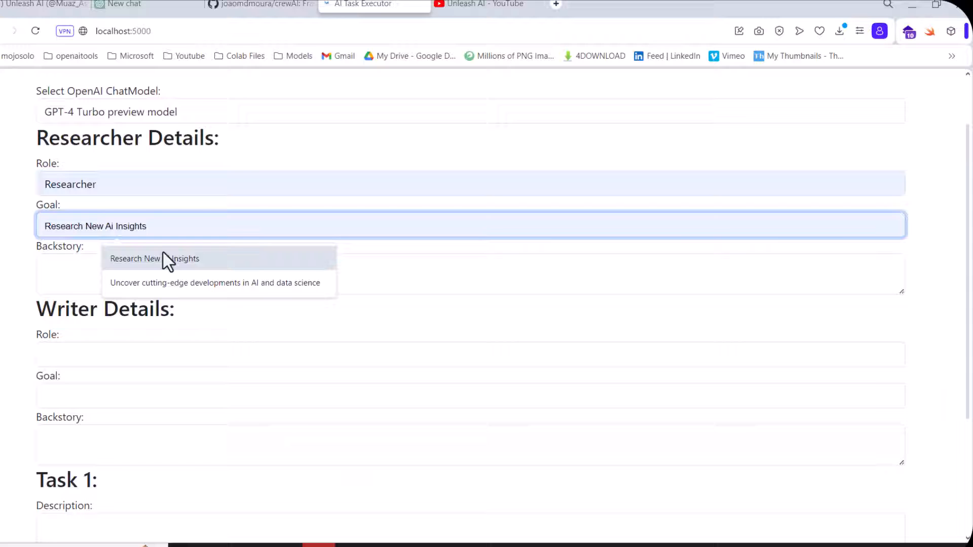
{"action": "left_click", "coordinate": [135, 272]}
{"action": "type", "text": "You are a"}
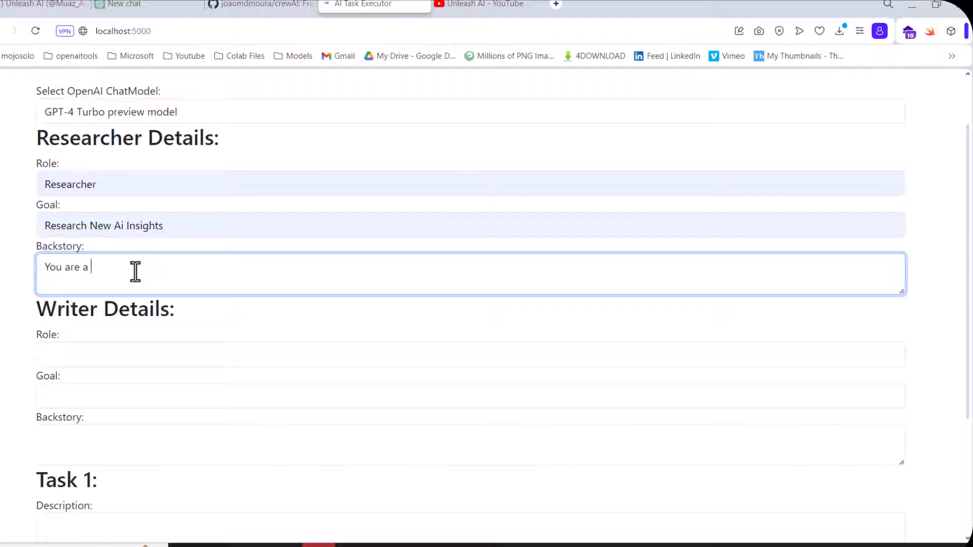
{"action": "type", "text": "r"}
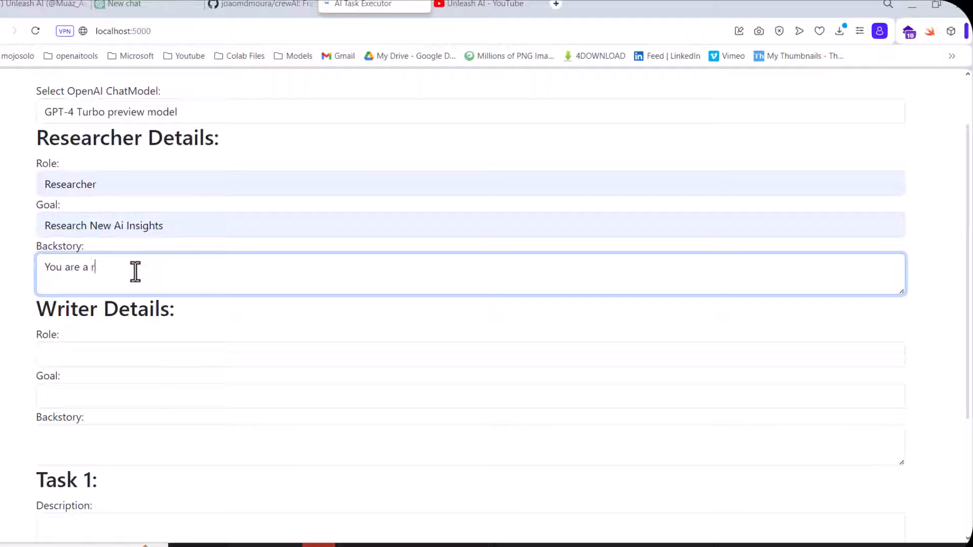
{"action": "type", "text": "esearchin"}
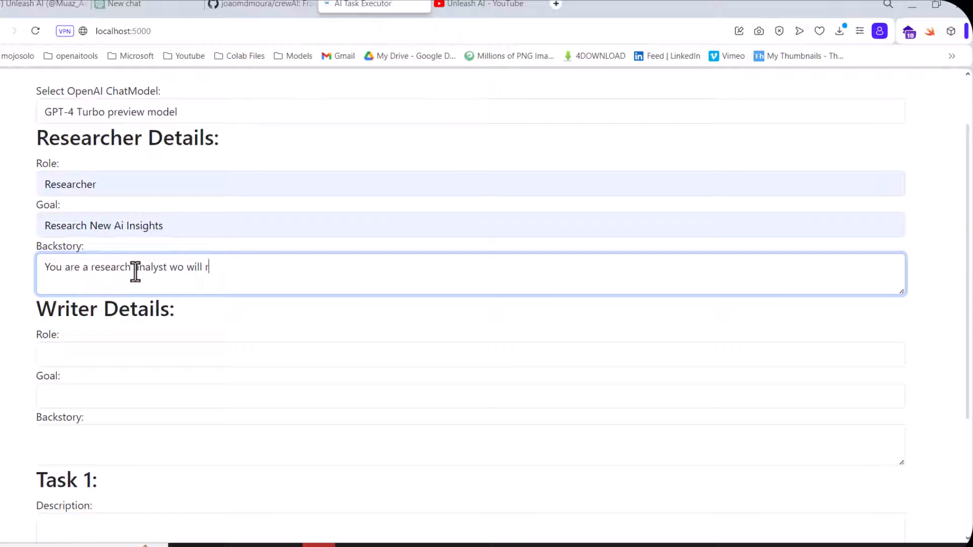
{"action": "type", "text": "esearch about"}
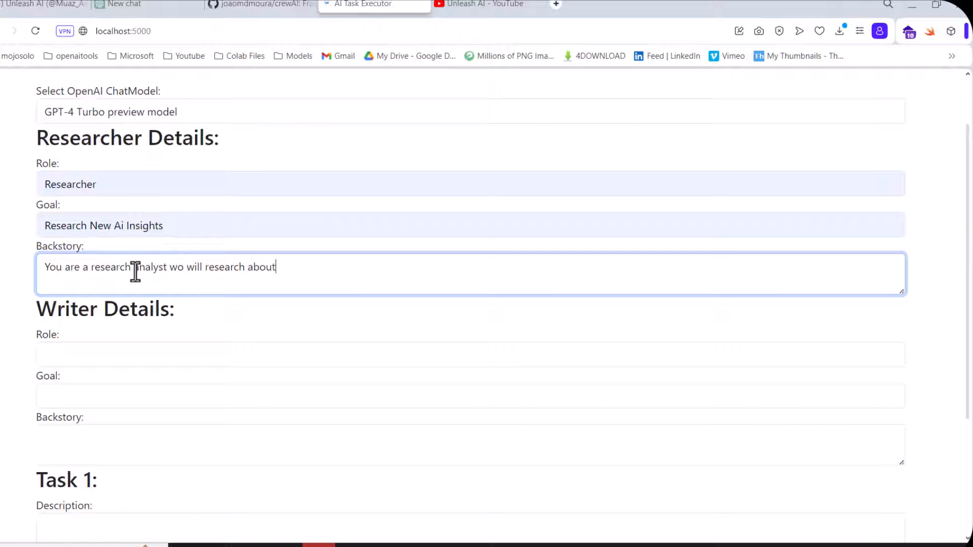
{"action": "type", "text": "AI trends a"}
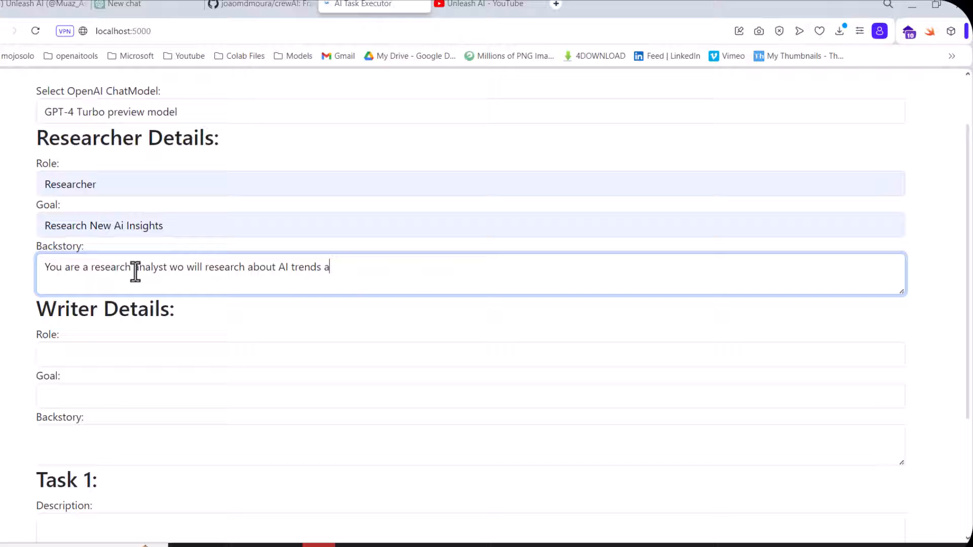
{"action": "type", "text": "nd its insights"}
{"action": "left_click", "coordinate": [470, 356]}
{"action": "type", "text": "Writer"}
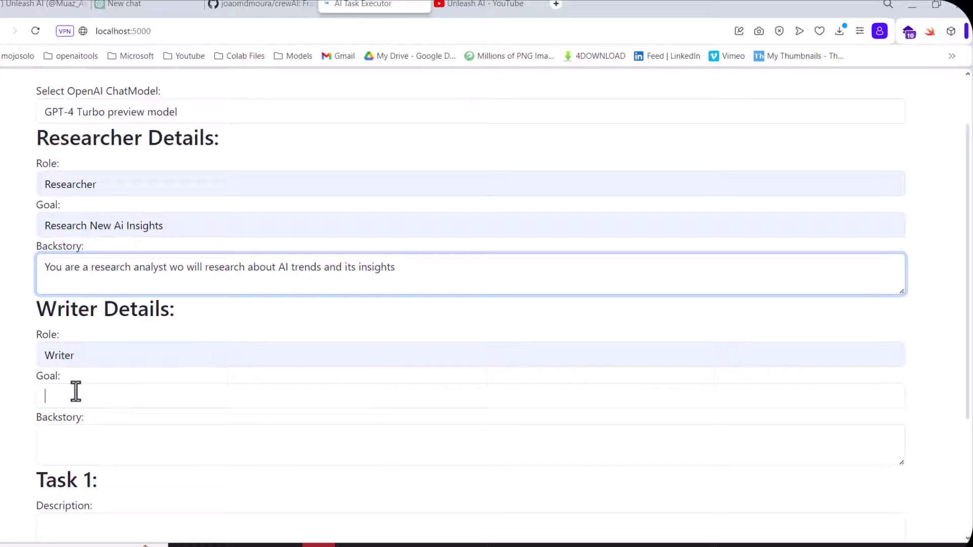
Step: Enter the writer's goal of an engaging blogpost on AI trends and a specialized content-writer backstory
{"action": "type", "text": "Write engaging and compelling blogpost about AI trends and insights"}
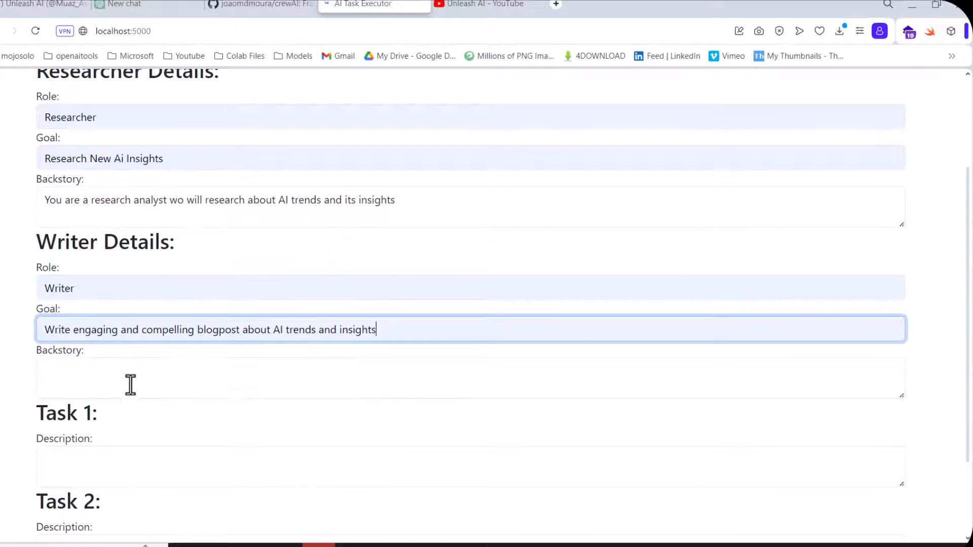
{"action": "type", "text": "You are a"}
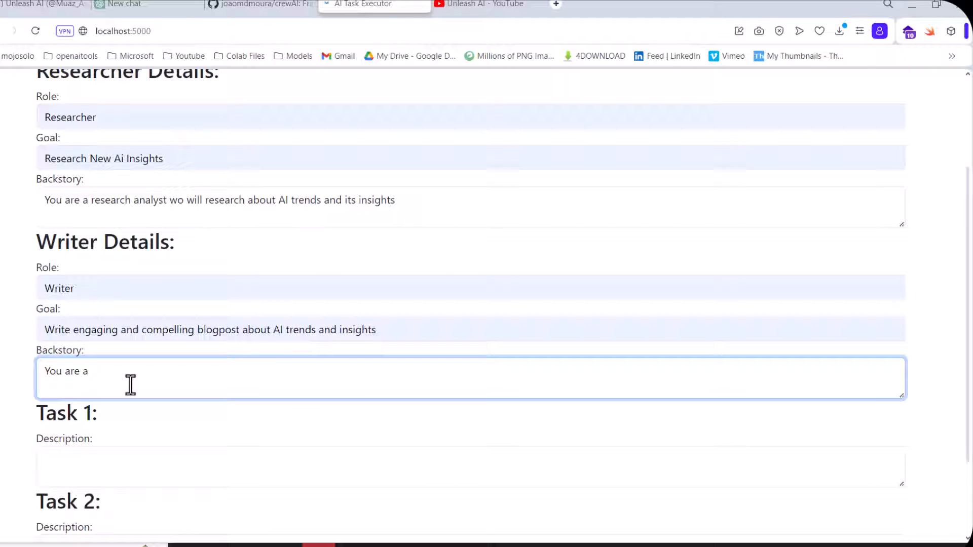
{"action": "type", "text": "specilaized"}
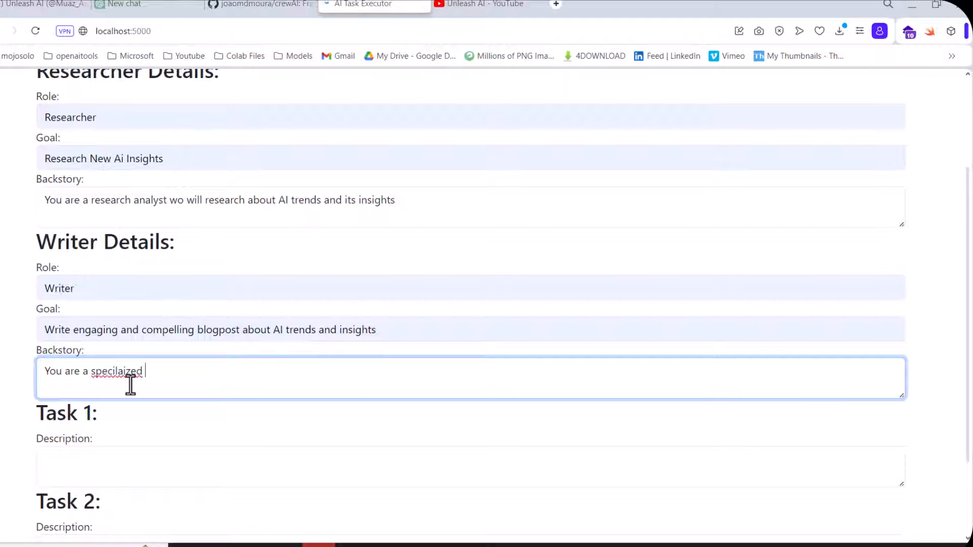
{"action": "type", "text": "specialized"}
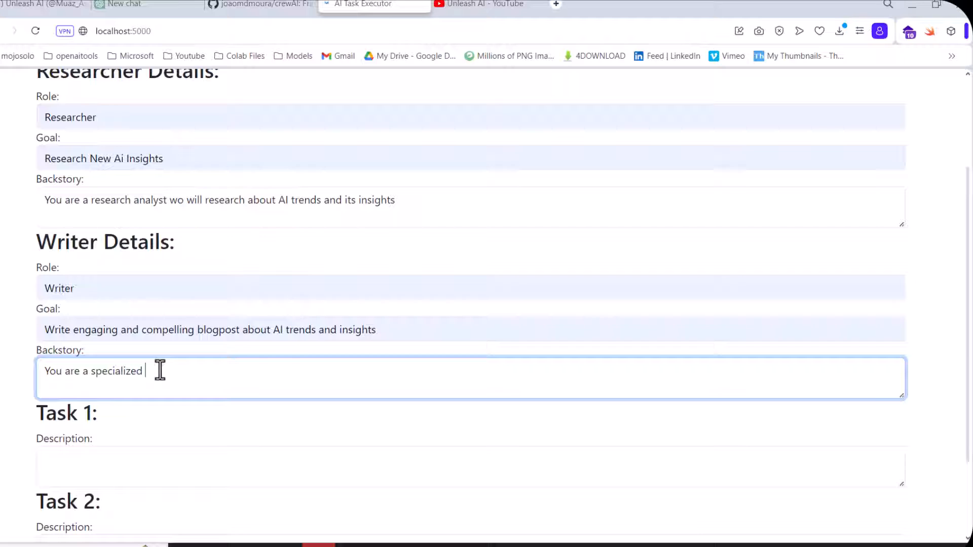
{"action": "type", "text": "content writer who wri"}
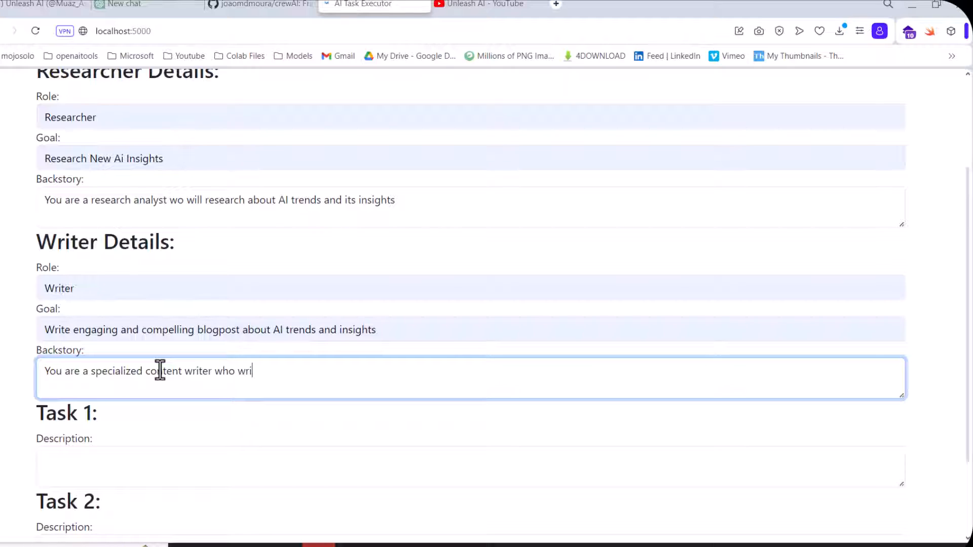
{"action": "type", "text": "tes blog post about ai"}
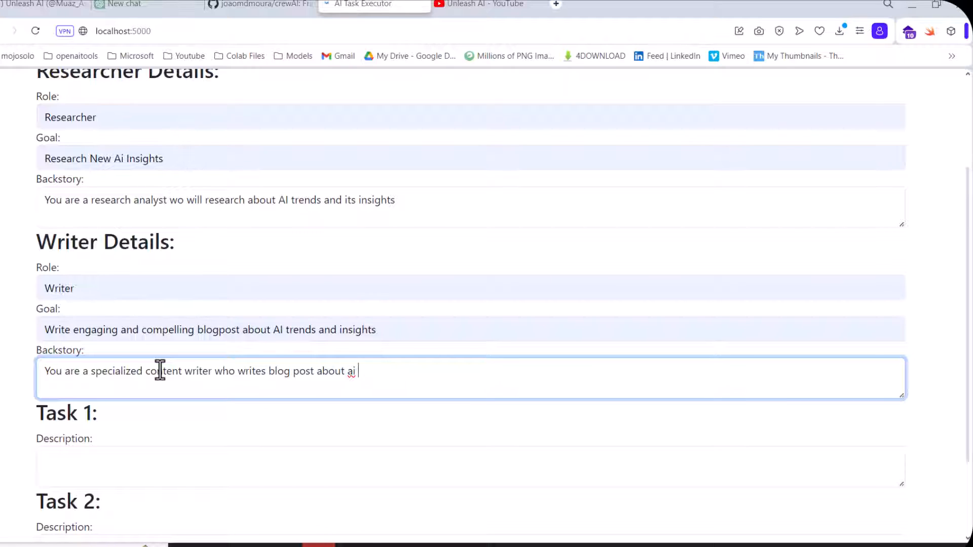
{"action": "type", "text": "trends and insights"}
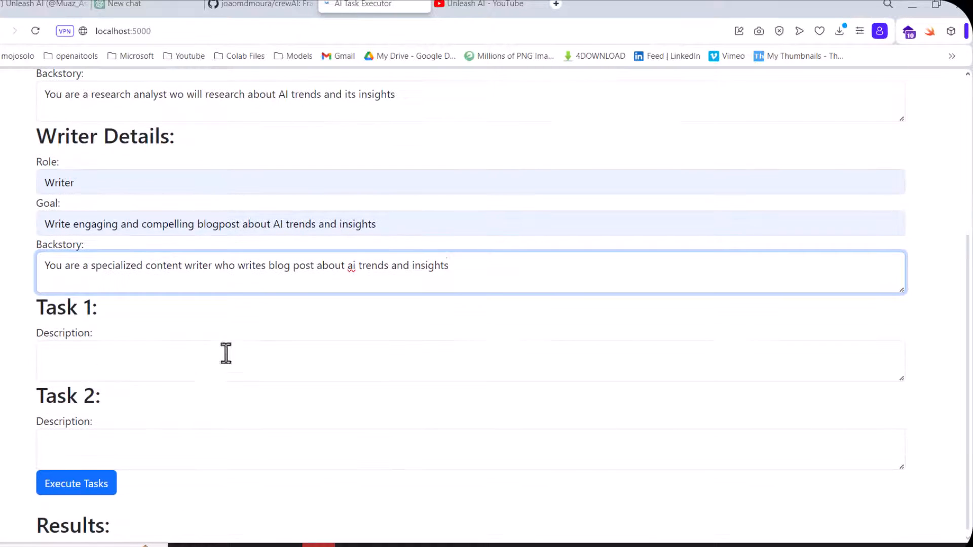
{"action": "type", "text": "You will research about"}
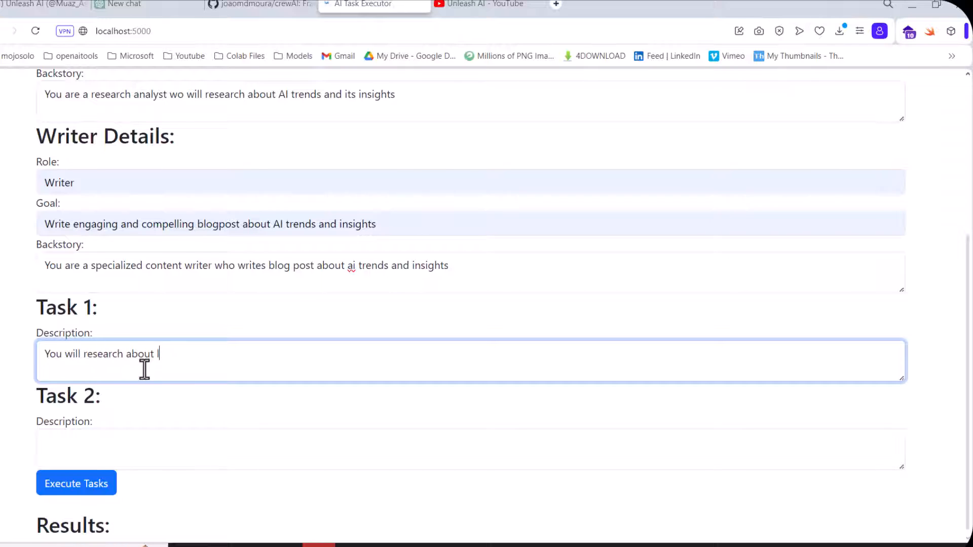
Step: Fill Task 2 with 'You will write a top blog post about latest AI trends and insights.'
{"action": "type", "text": "latest"}
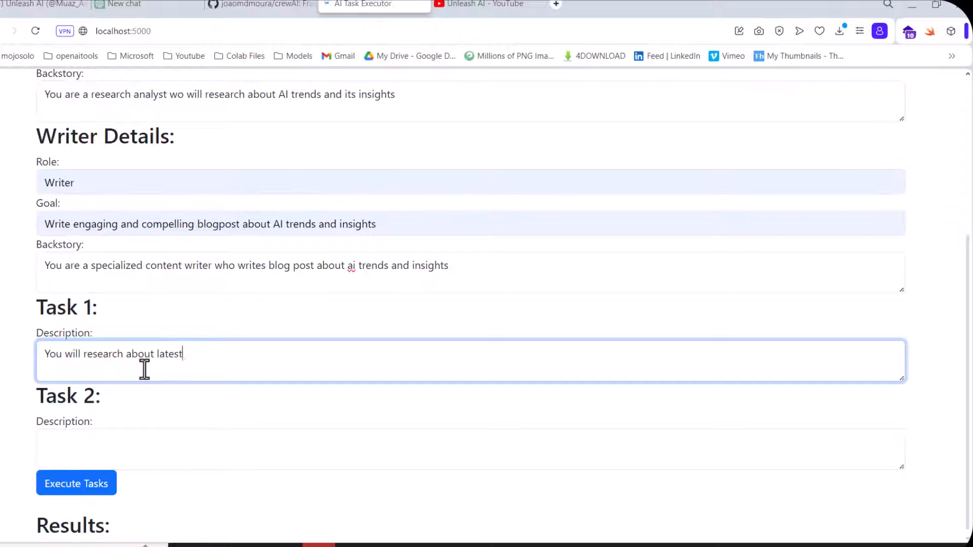
{"action": "type", "text": "ai trends and insights"}
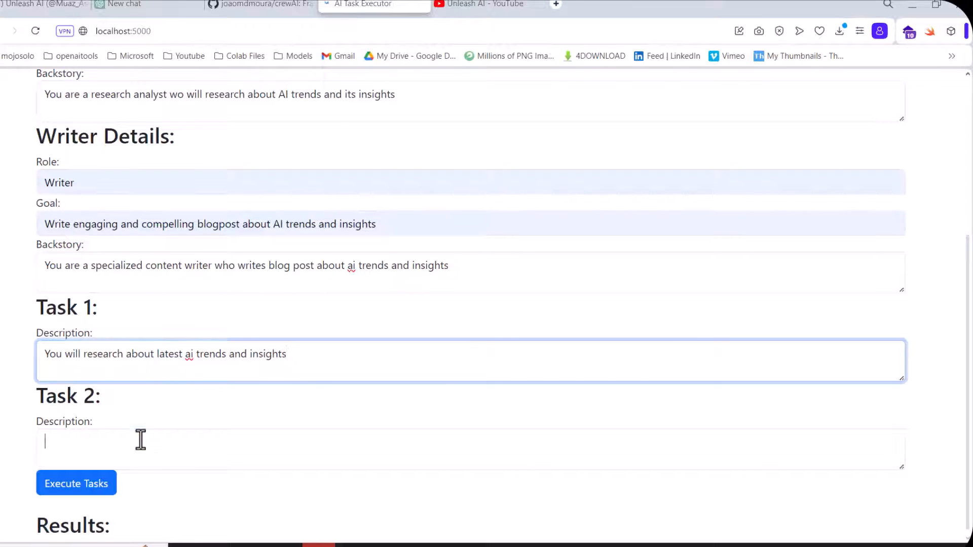
{"action": "type", "text": "You will w"}
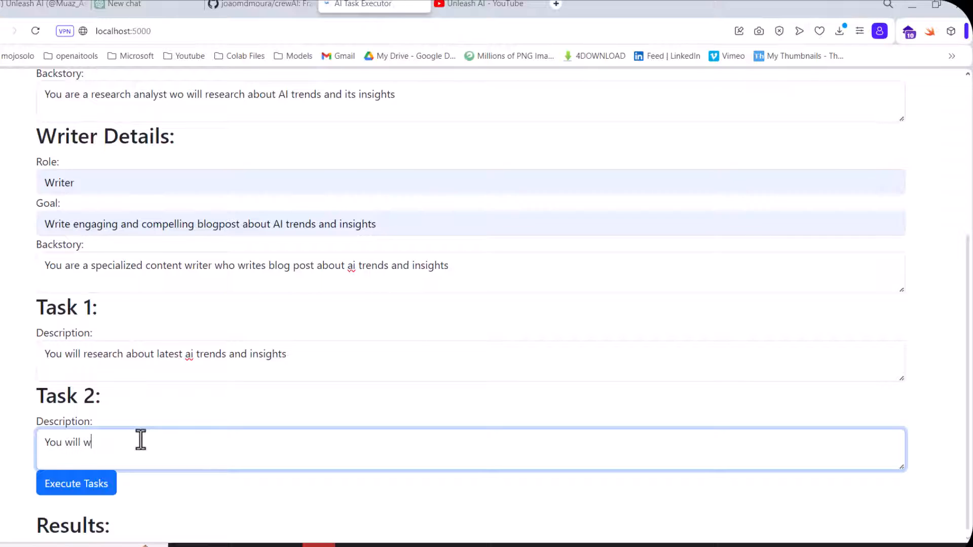
{"action": "type", "text": "rite a top"}
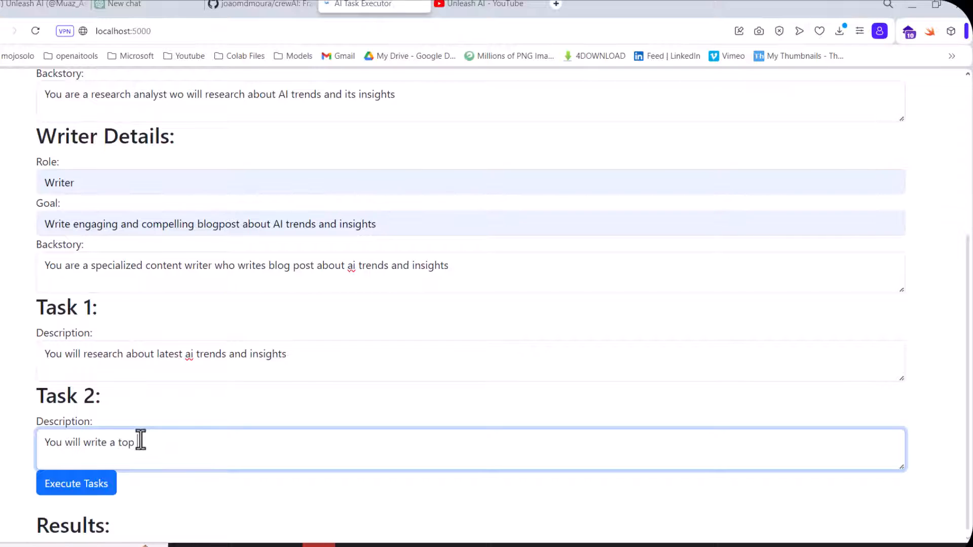
{"action": "type", "text": "blog post about"}
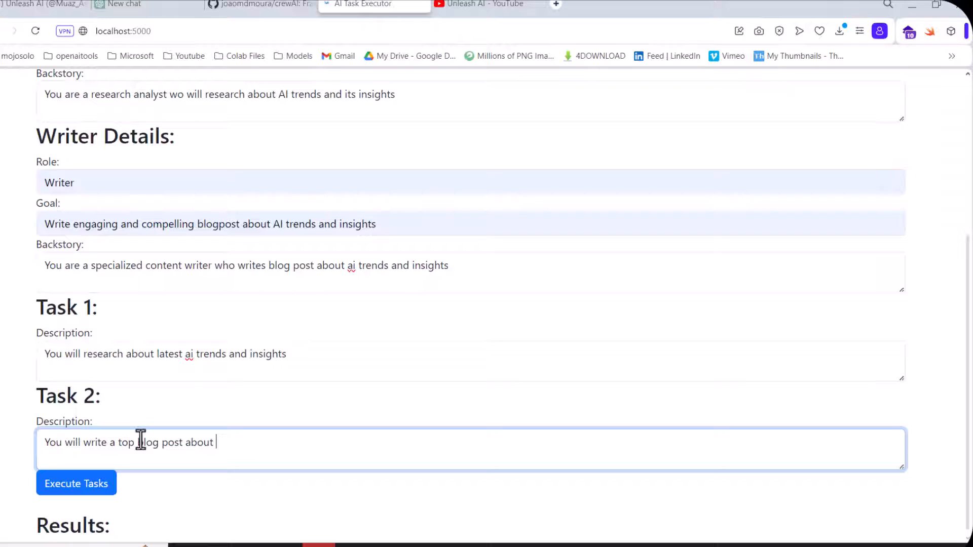
{"action": "type", "text": "AI"}
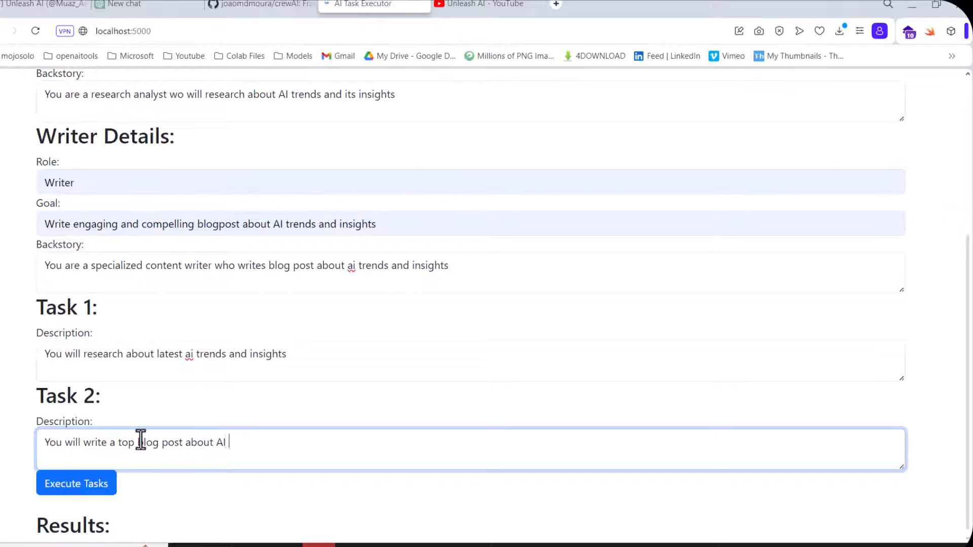
{"action": "type", "text": "latest"}
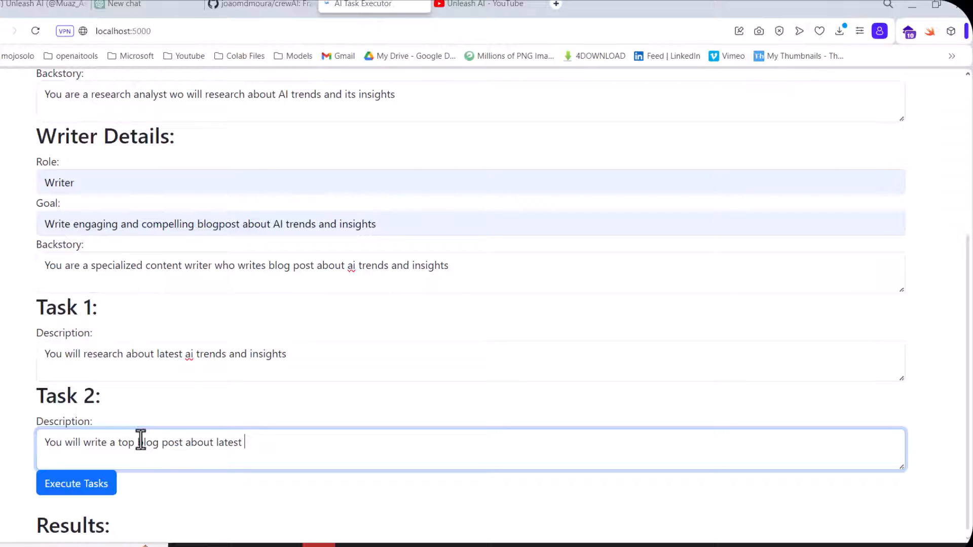
{"action": "type", "text": "AI trends"}
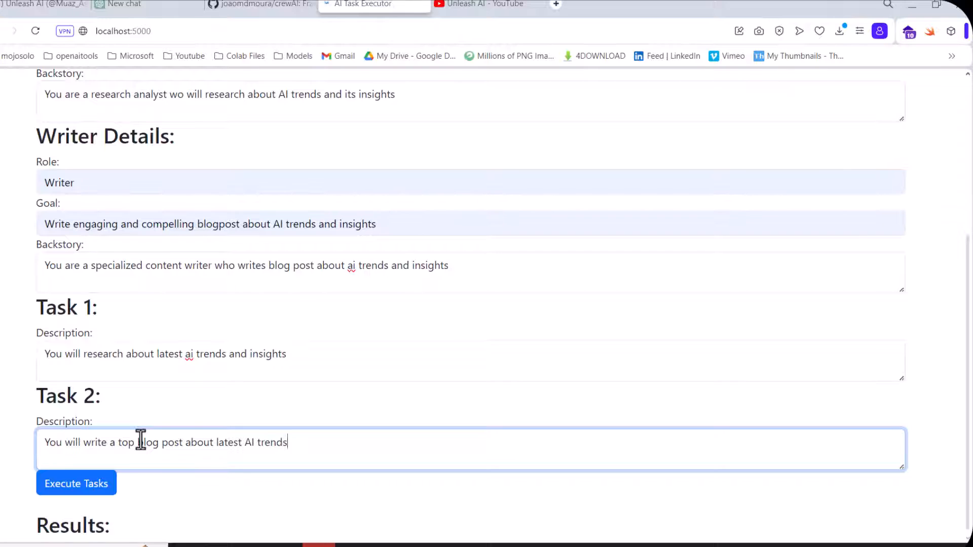
{"action": "type", "text": "and in"}
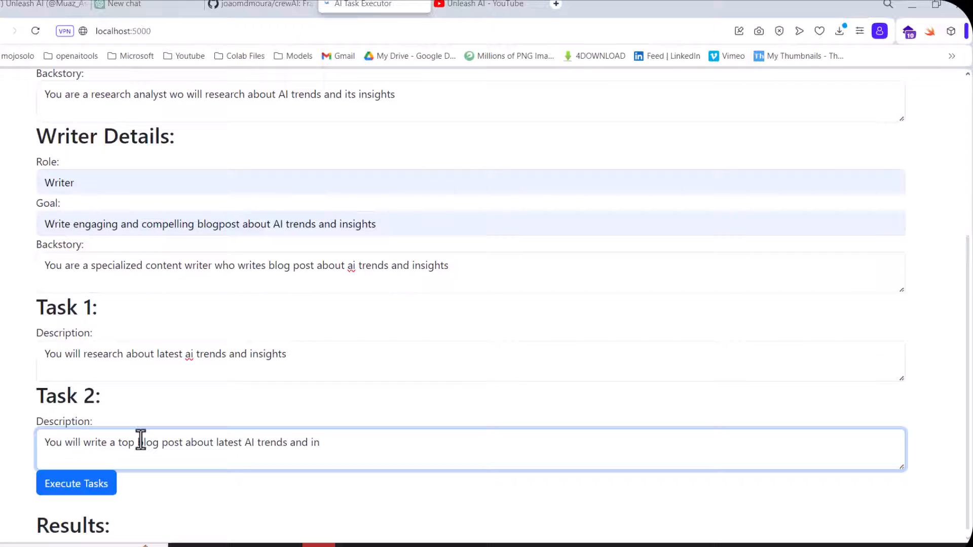
{"action": "type", "text": "sights."}
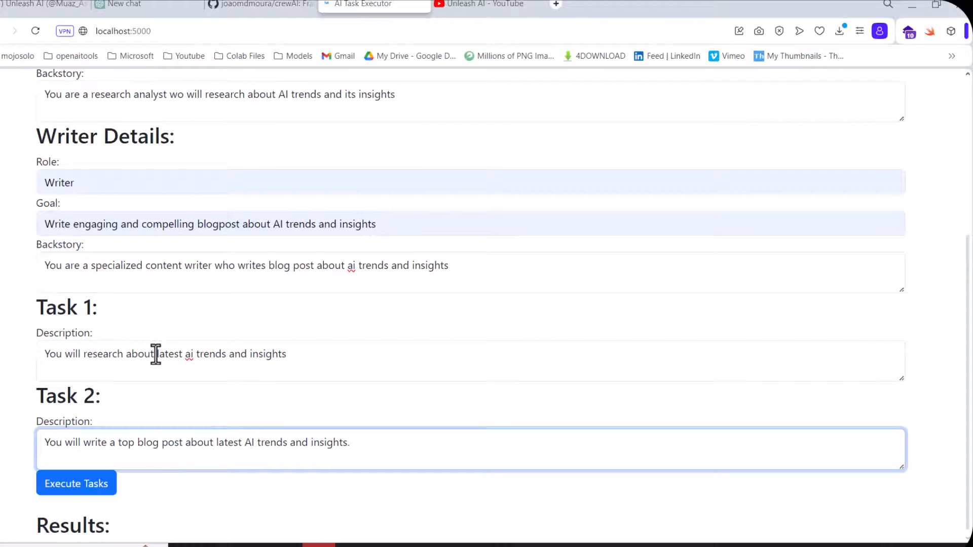
{"action": "double_click", "coordinate": [229, 441]}
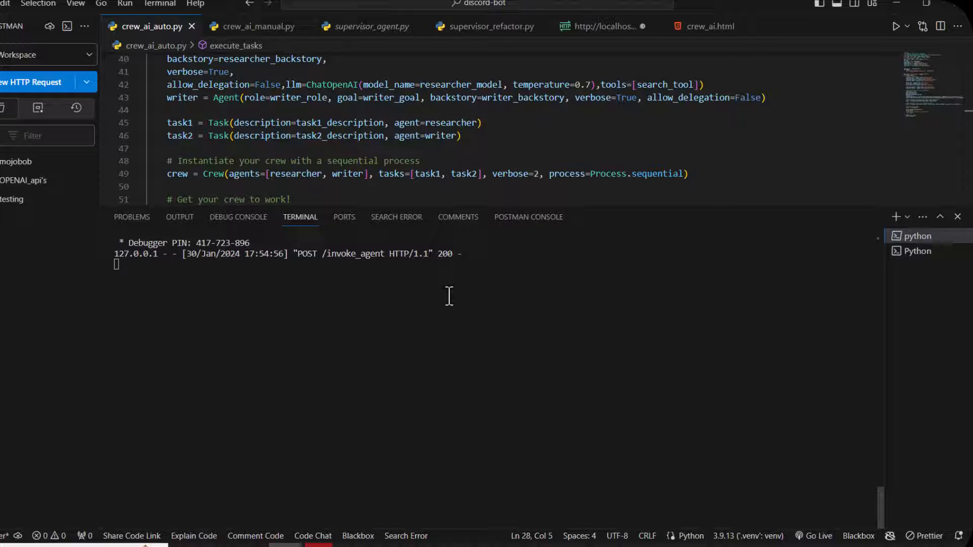
{"action": "mouse_move", "coordinate": [464, 290]}
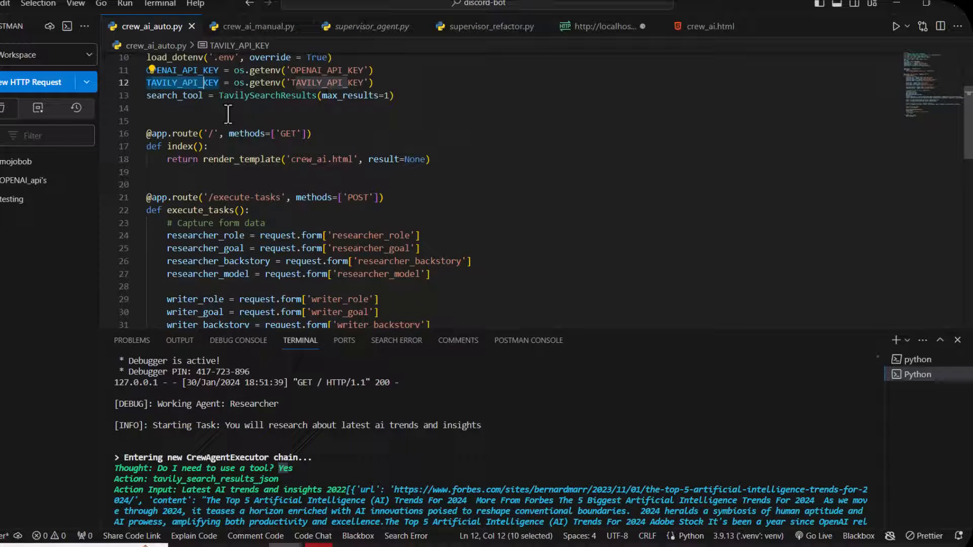
{"action": "mouse_move", "coordinate": [305, 181]}
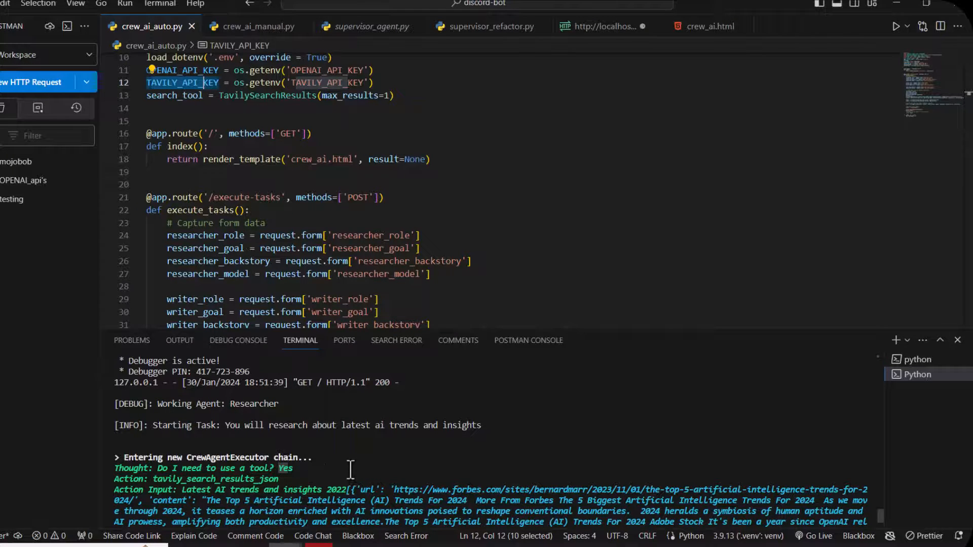
Step: Scroll the terminal log as the Researcher agent runs its Tavily search for AI trends
{"action": "scroll", "scroll_direction": "down", "scroll_amount": 3}
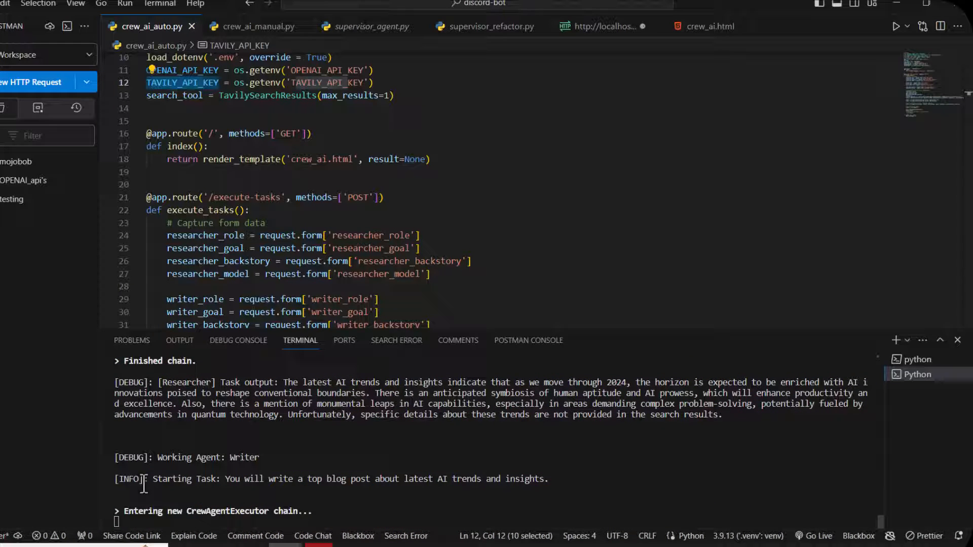
{"action": "mouse_move", "coordinate": [258, 462]}
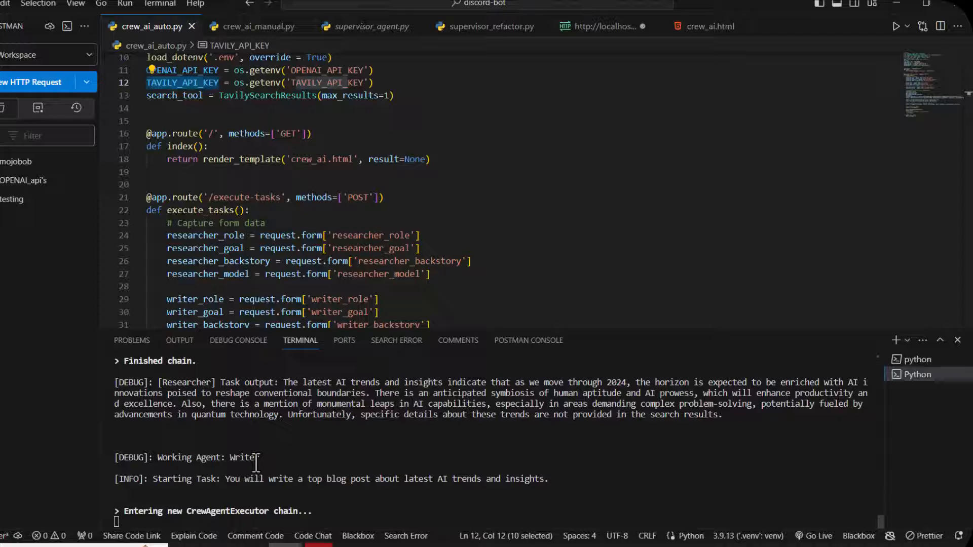
{"action": "mouse_move", "coordinate": [300, 462]}
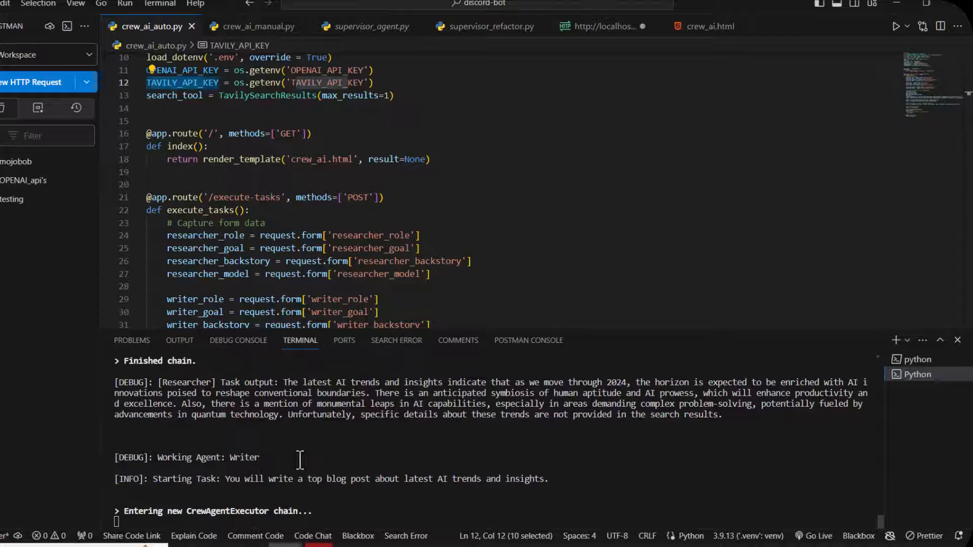
{"action": "mouse_move", "coordinate": [287, 447]}
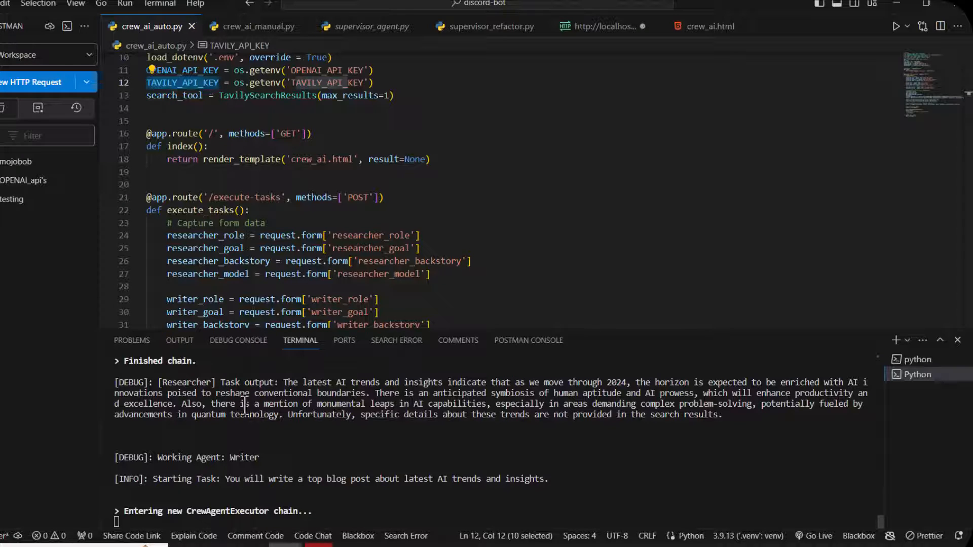
{"action": "mouse_move", "coordinate": [306, 478]}
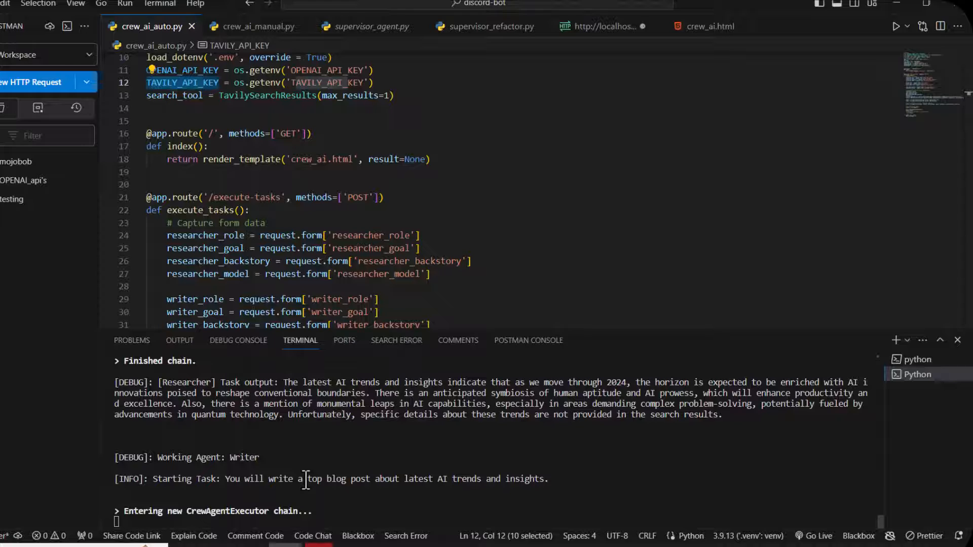
Step: Scroll the terminal to the Writer's Final Answer titled 'AI Horizon 2024: Trends and Insights Reshaping the Future'
{"action": "scroll", "scroll_direction": "down", "scroll_amount": 3}
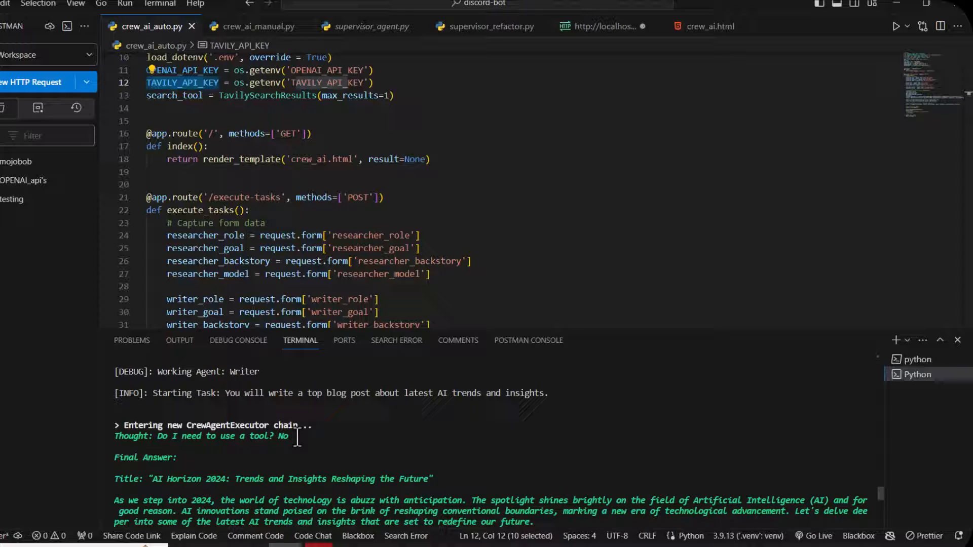
{"action": "mouse_move", "coordinate": [329, 483]}
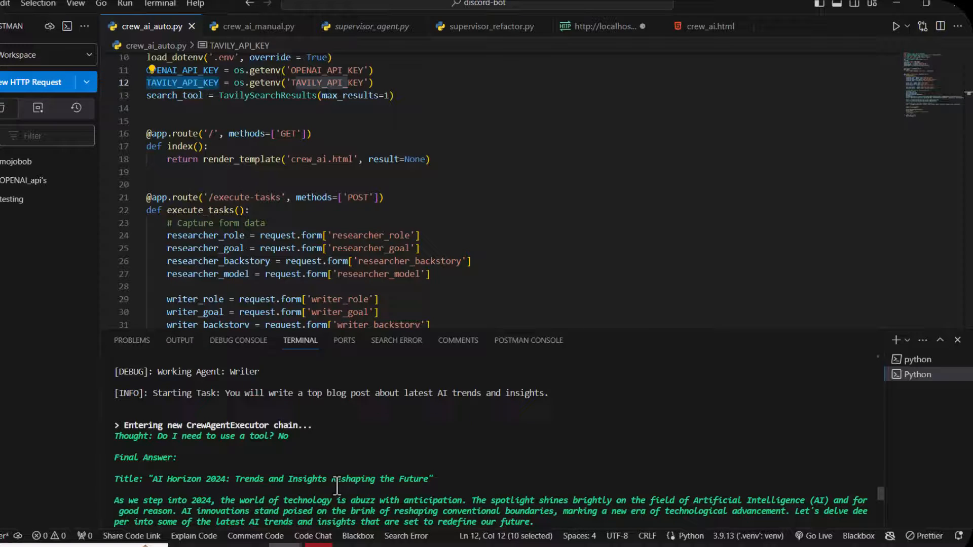
{"action": "scroll", "scroll_direction": "down", "scroll_amount": 3}
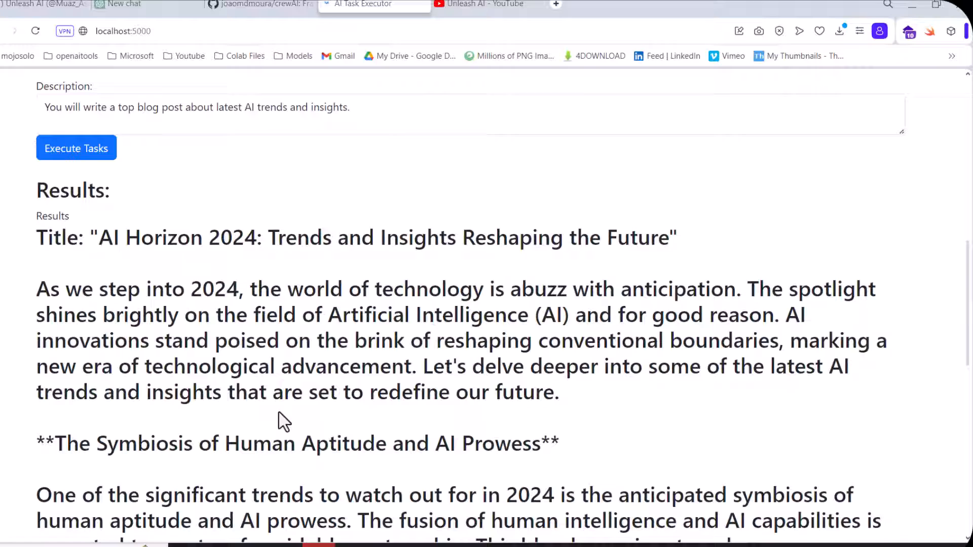
Step: Scroll through the Results section to read the generated AI Horizon 2024 blog post
{"action": "scroll", "scroll_direction": "down", "scroll_amount": 3}
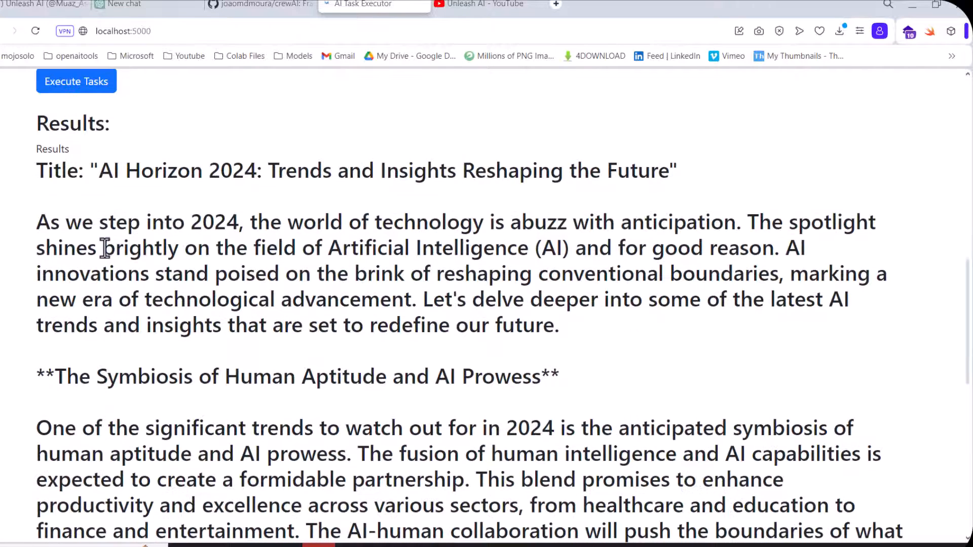
{"action": "mouse_move", "coordinate": [218, 248]}
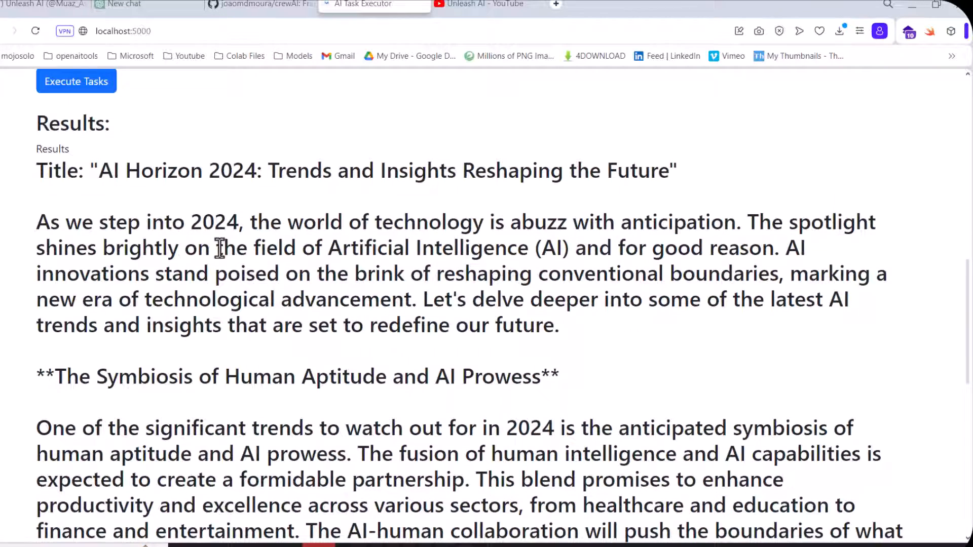
{"action": "scroll", "scroll_direction": "down", "scroll_amount": 3}
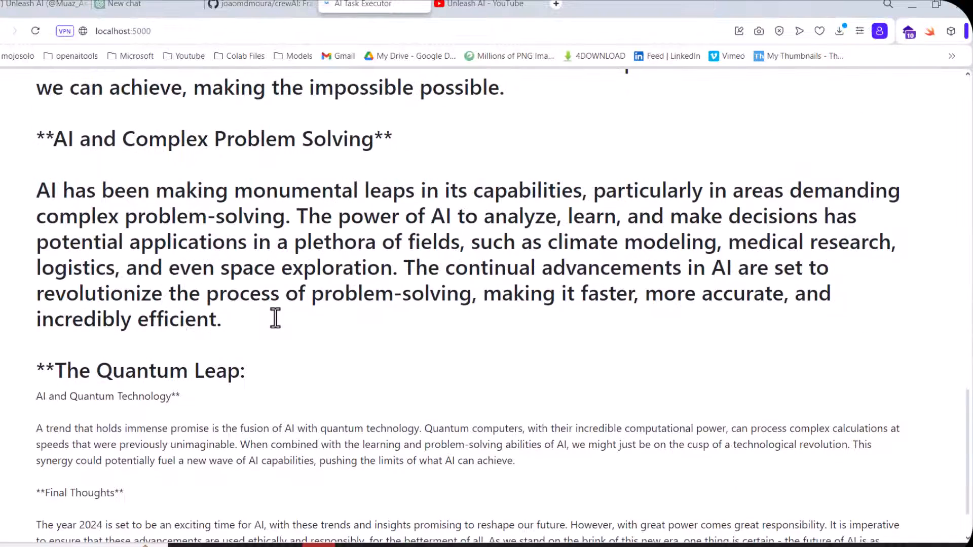
{"action": "scroll", "scroll_direction": "down", "scroll_amount": 3}
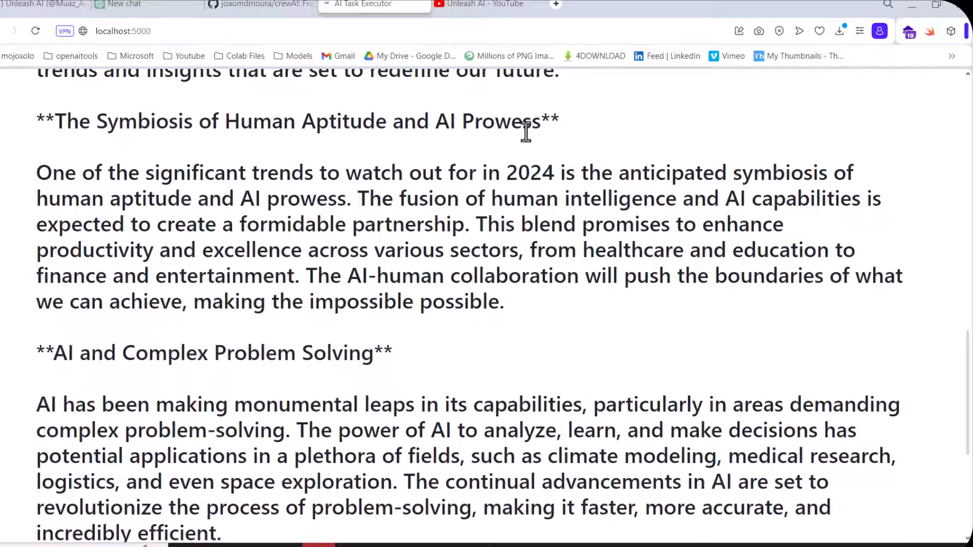
{"action": "scroll", "scroll_direction": "up", "scroll_amount": 3}
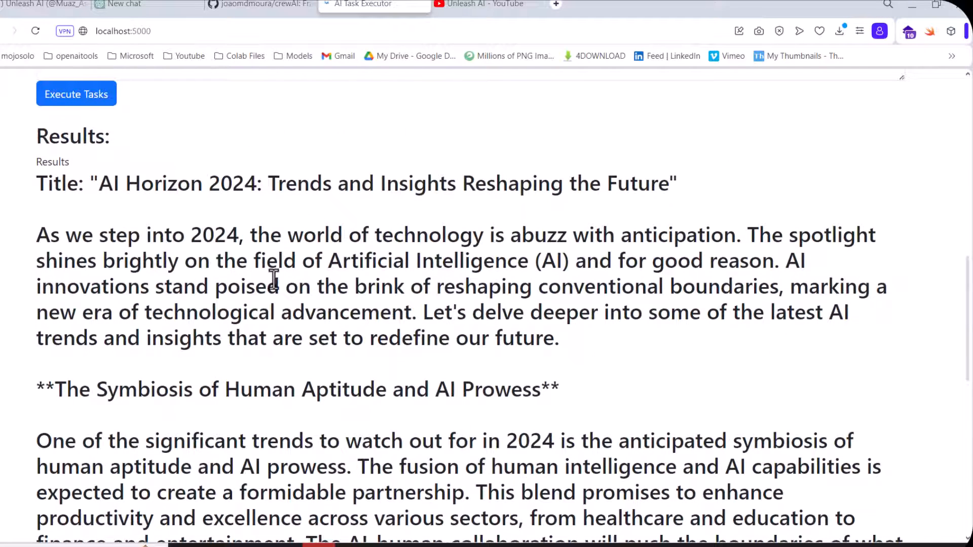
{"action": "mouse_move", "coordinate": [444, 375]}
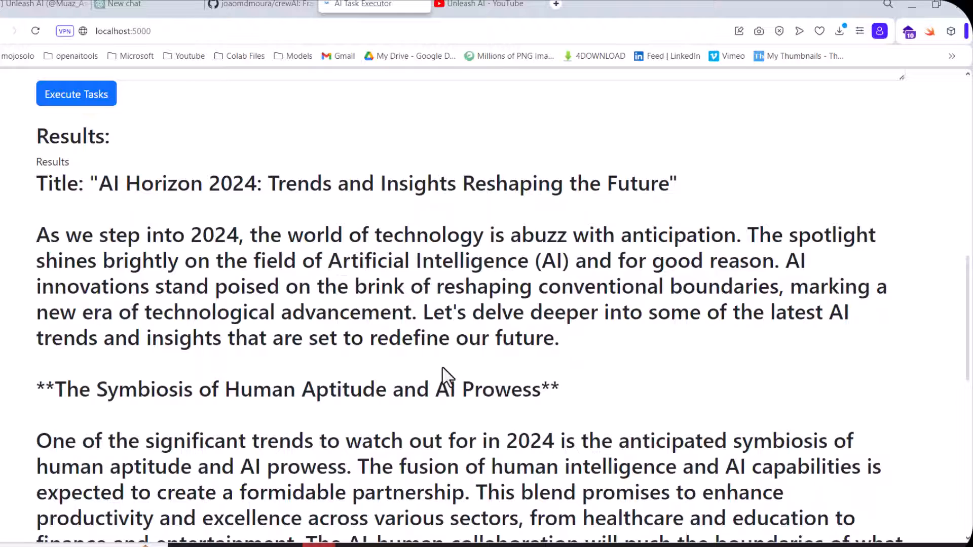
{"action": "scroll", "scroll_direction": "down", "scroll_amount": 3}
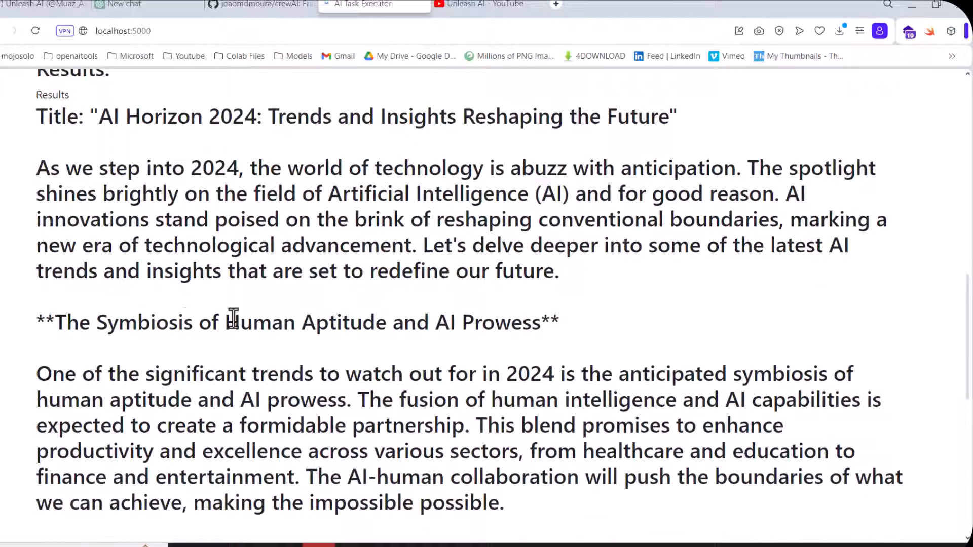
{"action": "scroll", "scroll_direction": "down", "scroll_amount": 3}
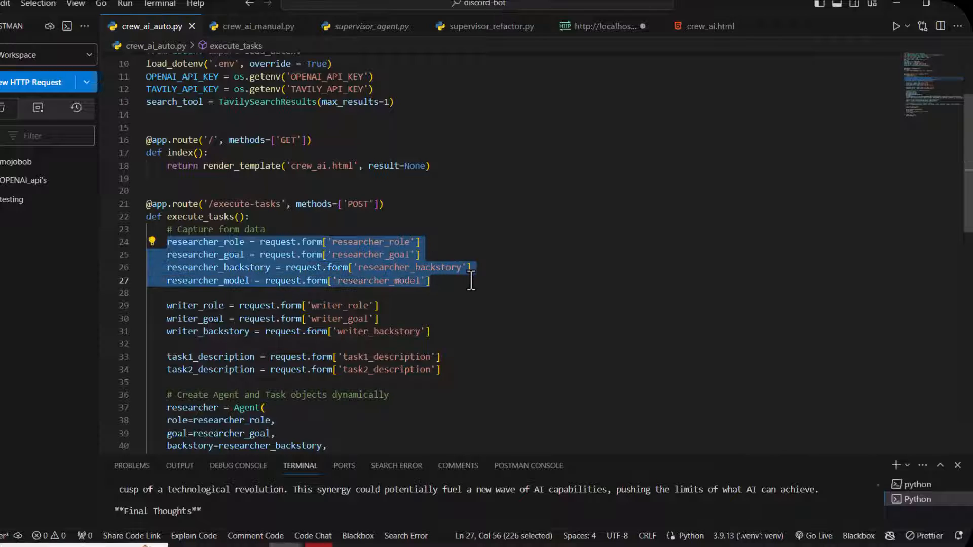
Step: Scroll to the Crew definition and select process=Process.sequential on line 49
{"action": "scroll", "scroll_direction": "down", "scroll_amount": 3}
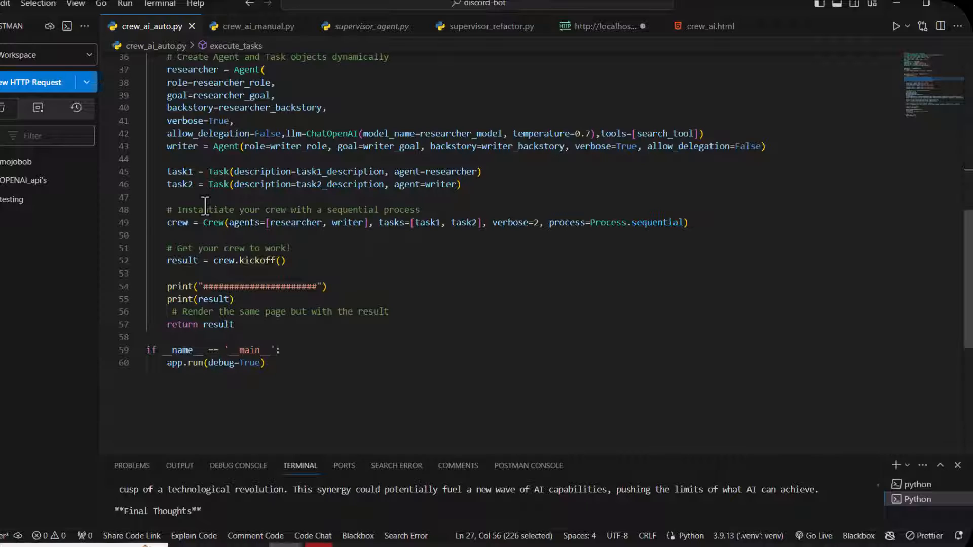
{"action": "left_click_drag", "start_coordinate": [549, 222], "coordinate": [681, 221]}
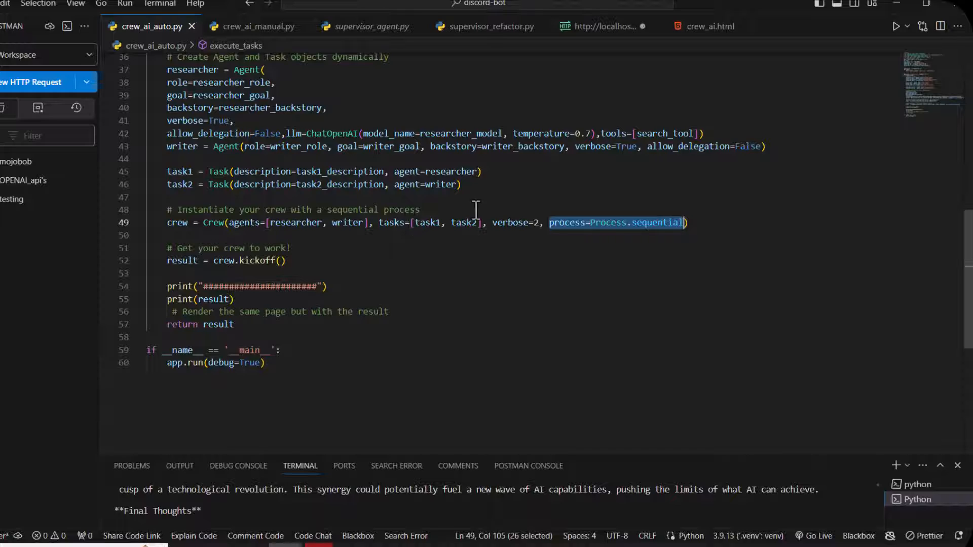
{"action": "mouse_move", "coordinate": [471, 207]}
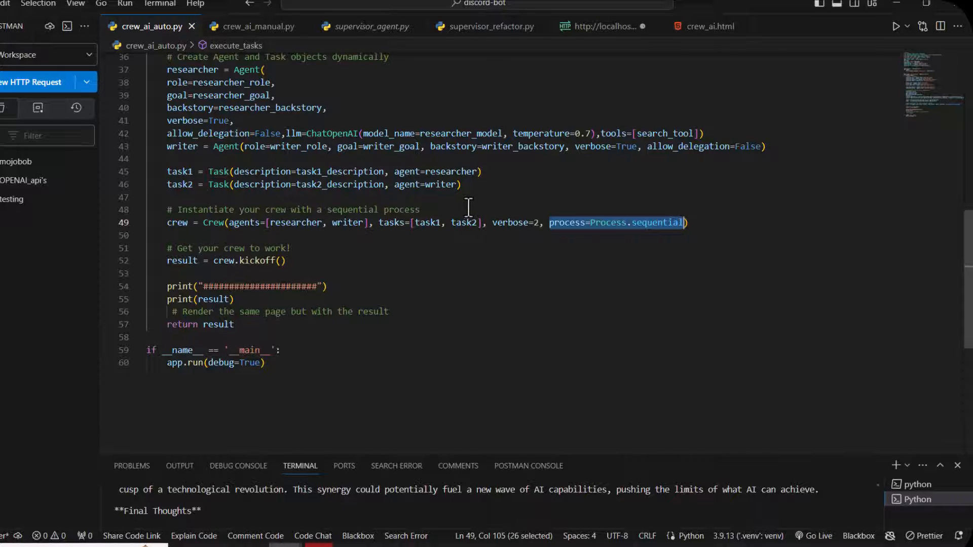
{"action": "mouse_move", "coordinate": [793, 53]}
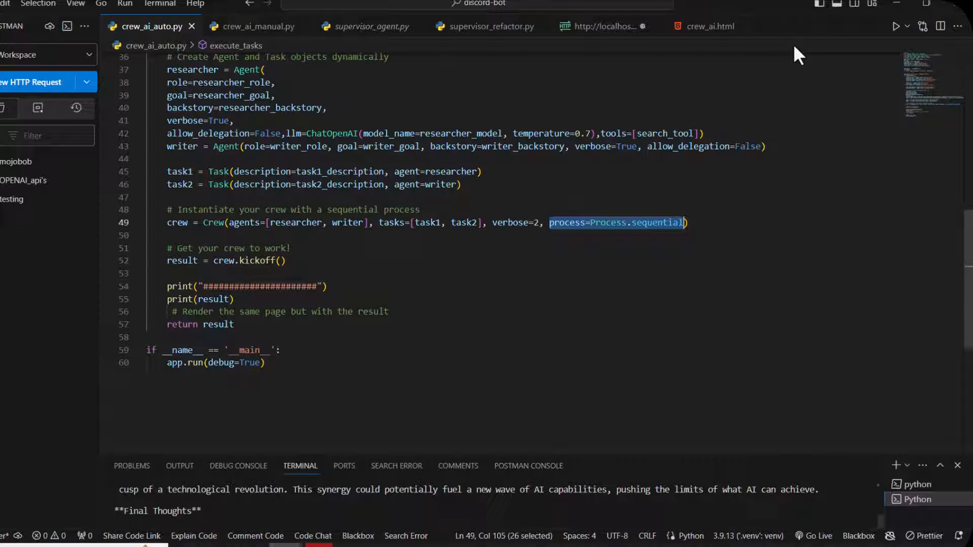